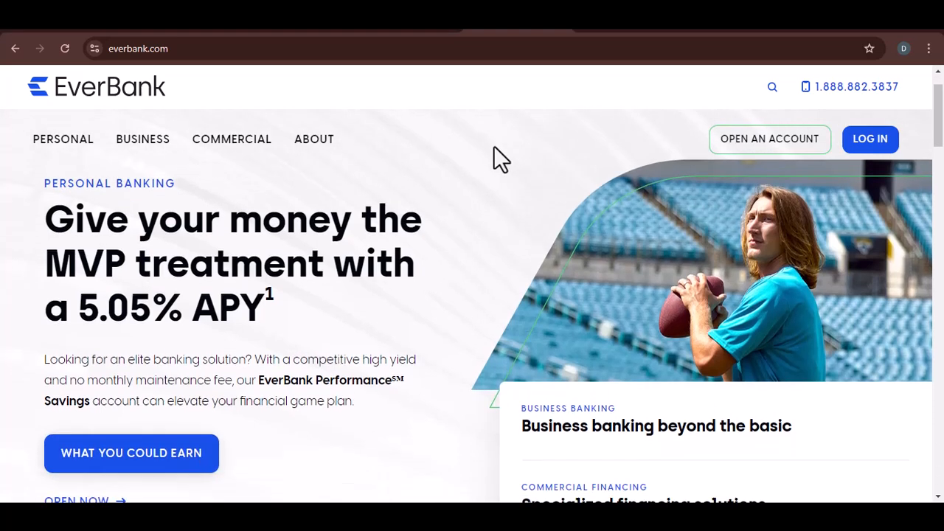
{"action": "scroll", "scroll_direction": "down", "scroll_amount": 3}
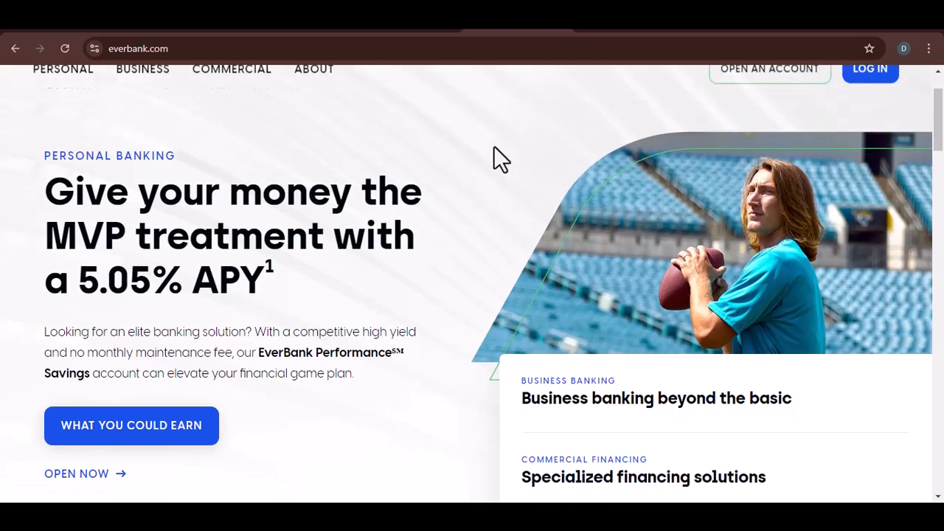
{"action": "scroll", "scroll_direction": "down", "scroll_amount": 3}
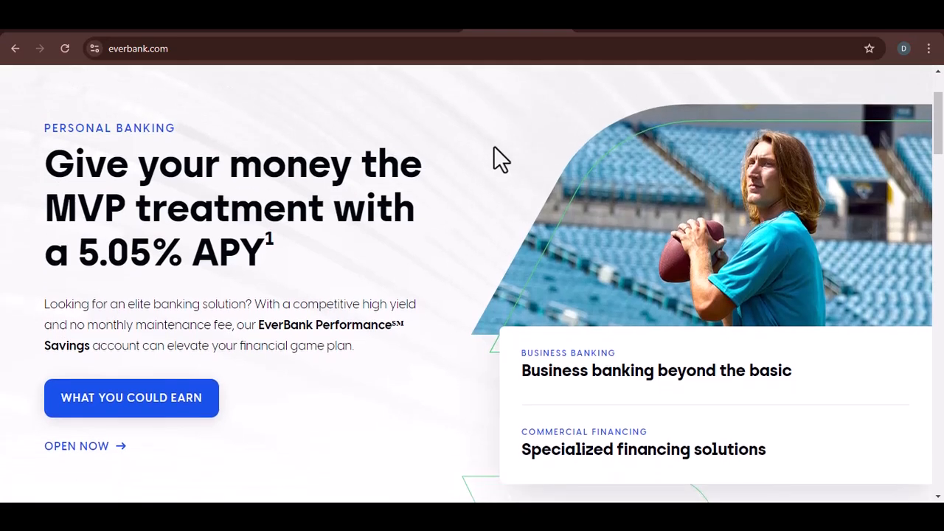
{"action": "scroll", "scroll_direction": "down", "scroll_amount": 3}
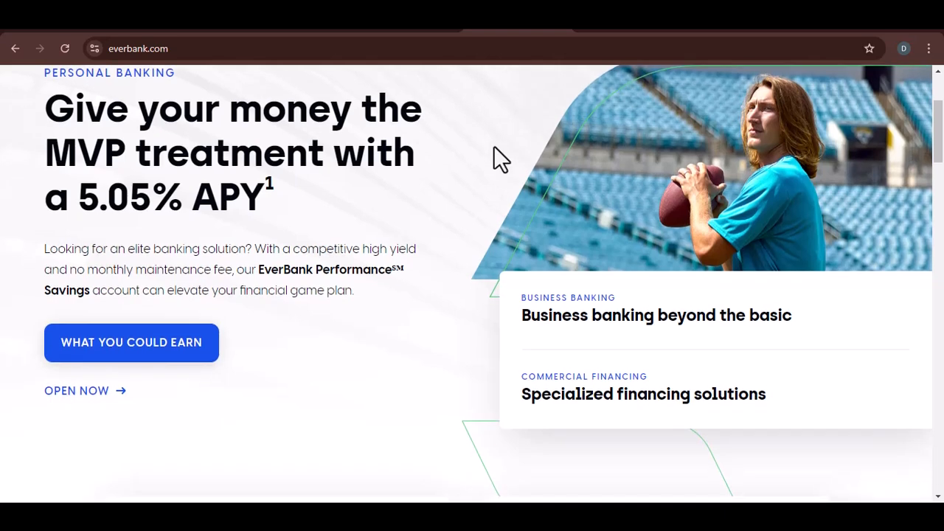
{"action": "scroll", "scroll_direction": "down", "scroll_amount": 3}
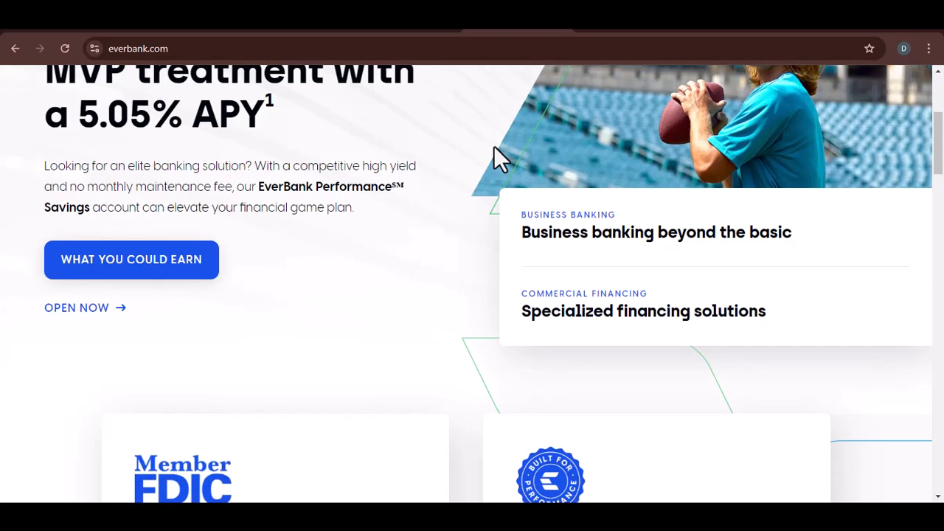
{"action": "scroll", "scroll_direction": "down", "scroll_amount": 3}
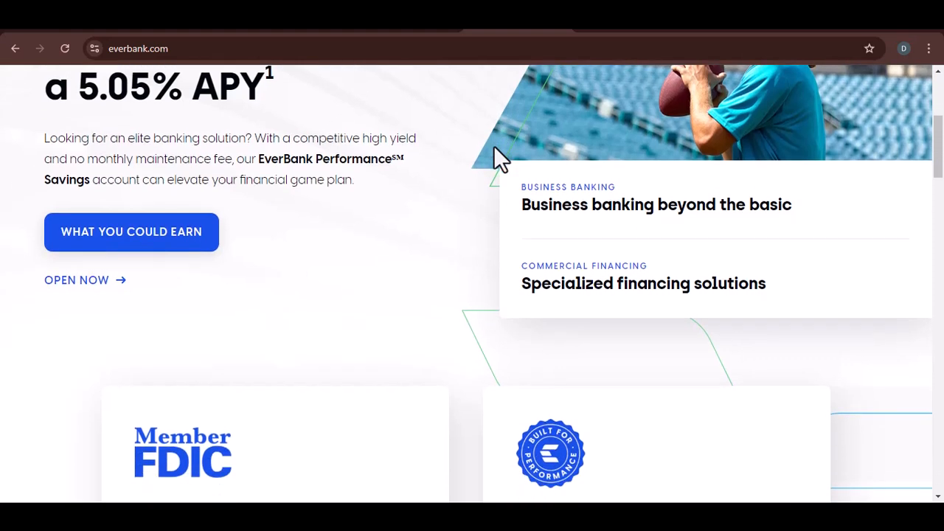
{"action": "scroll", "scroll_direction": "down", "scroll_amount": 3}
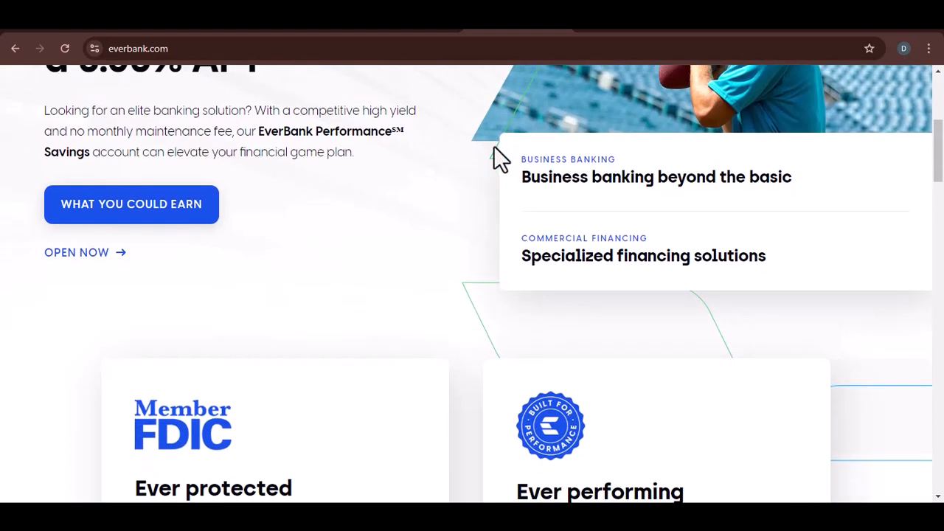
{"action": "scroll", "scroll_direction": "down", "scroll_amount": 3}
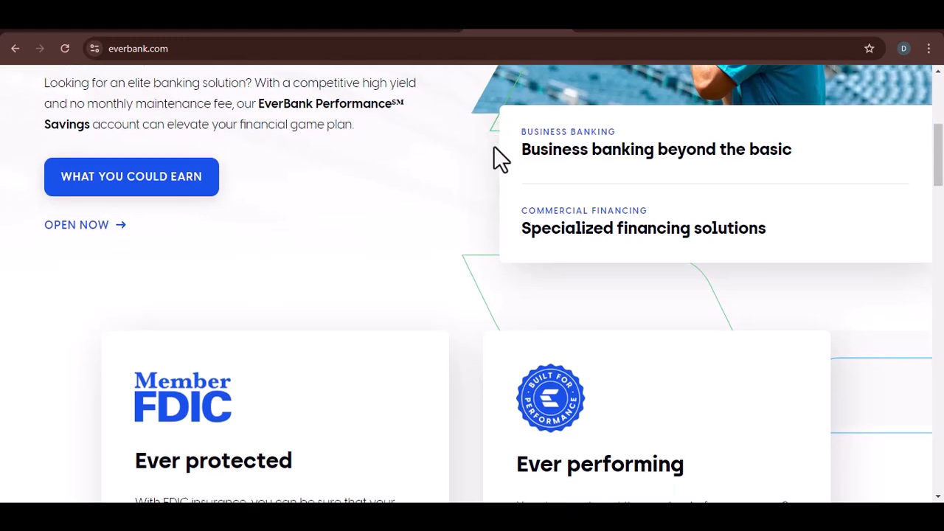
{"action": "scroll", "scroll_direction": "down", "scroll_amount": 3}
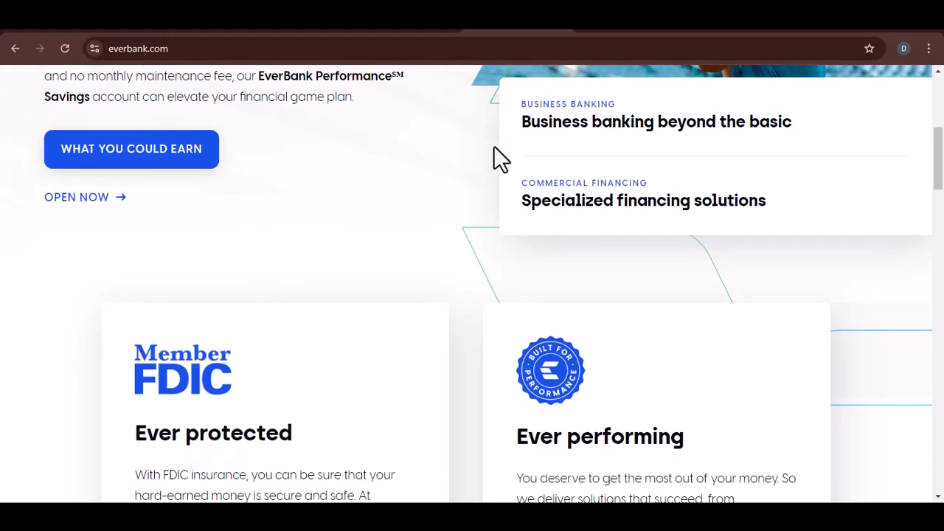
{"action": "scroll", "scroll_direction": "down", "scroll_amount": 3}
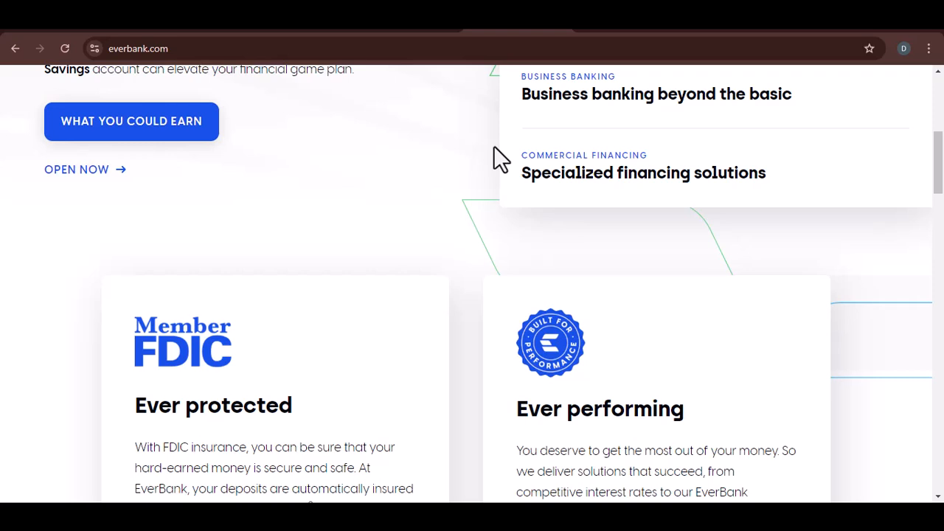
{"action": "scroll", "scroll_direction": "down", "scroll_amount": 3}
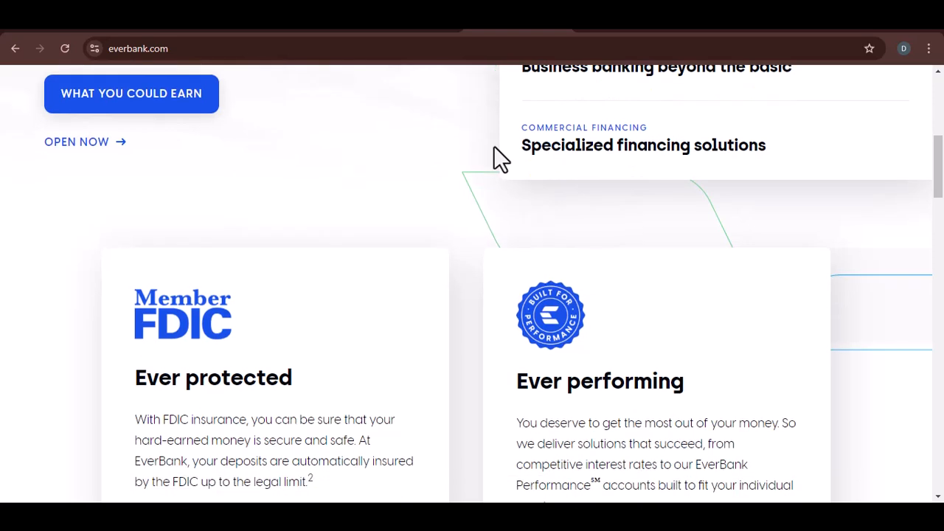
{"action": "scroll", "scroll_direction": "down", "scroll_amount": 3}
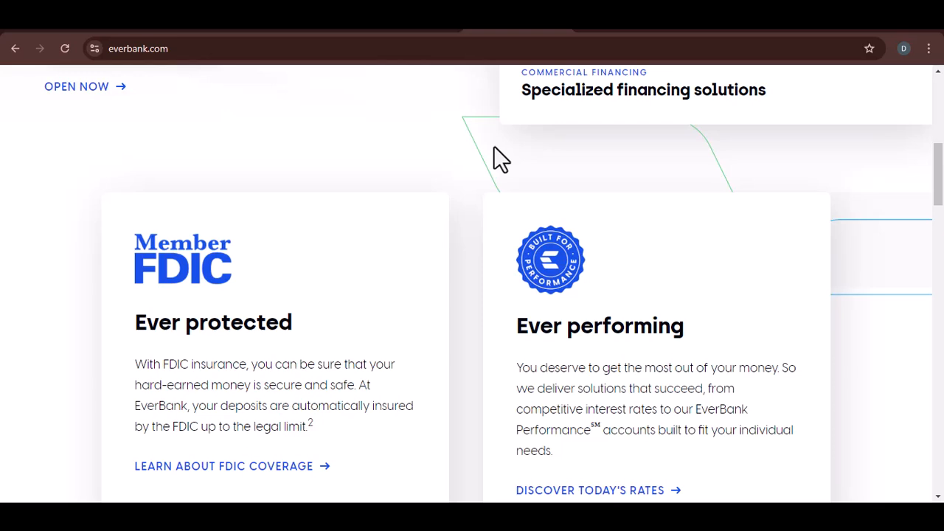
{"action": "scroll", "scroll_direction": "down", "scroll_amount": 3}
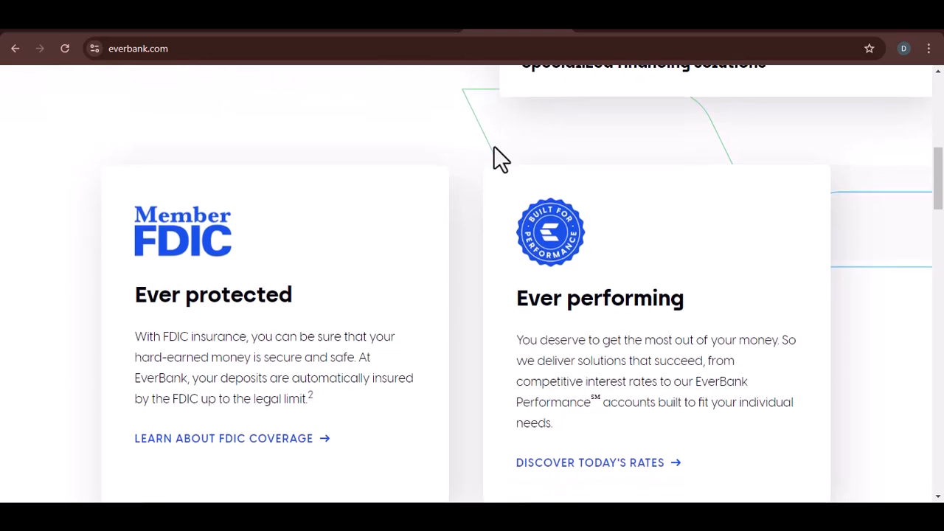
{"action": "scroll", "scroll_direction": "down", "scroll_amount": 3}
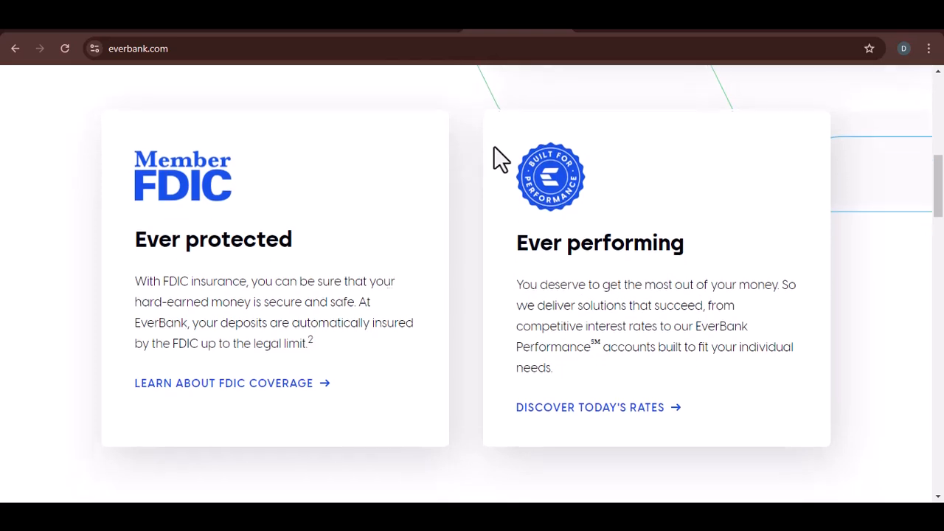
{"action": "scroll", "scroll_direction": "down", "scroll_amount": 3}
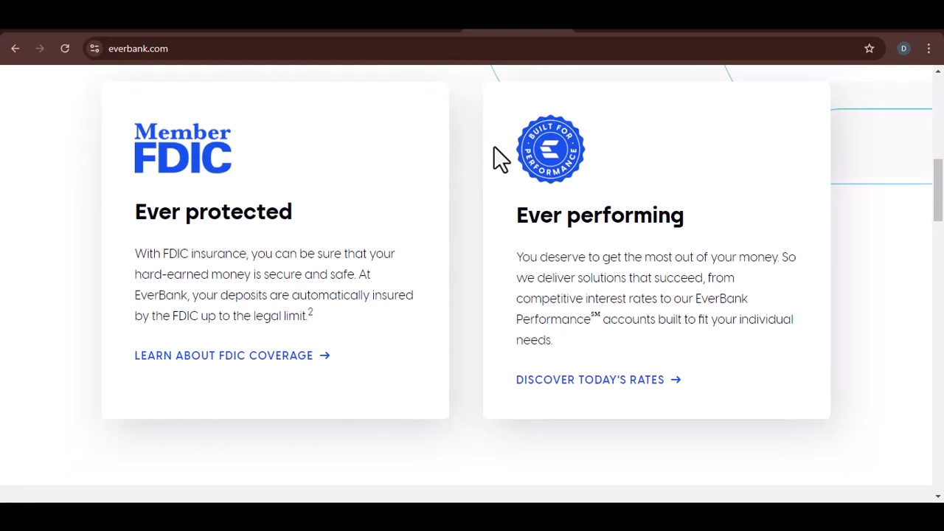
{"action": "scroll", "scroll_direction": "down", "scroll_amount": 3}
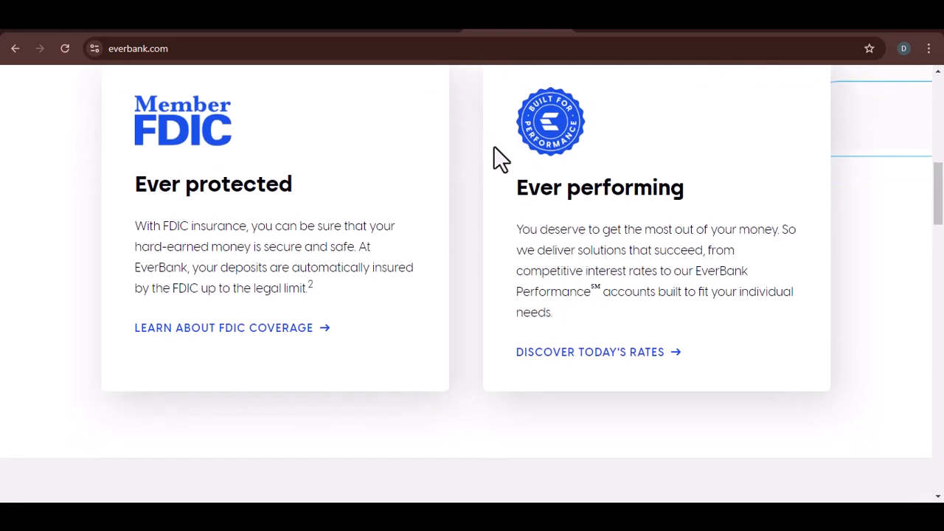
{"action": "scroll", "scroll_direction": "down", "scroll_amount": 3}
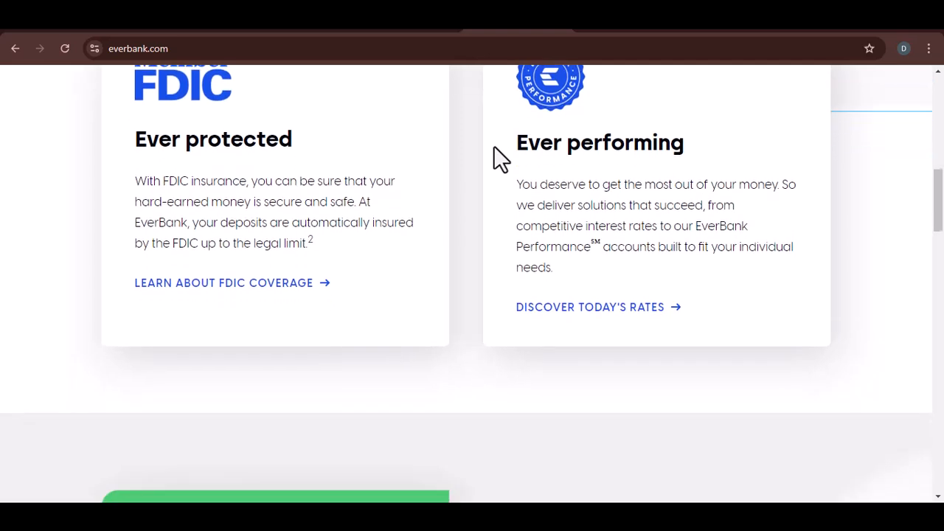
{"action": "scroll", "scroll_direction": "down", "scroll_amount": 3}
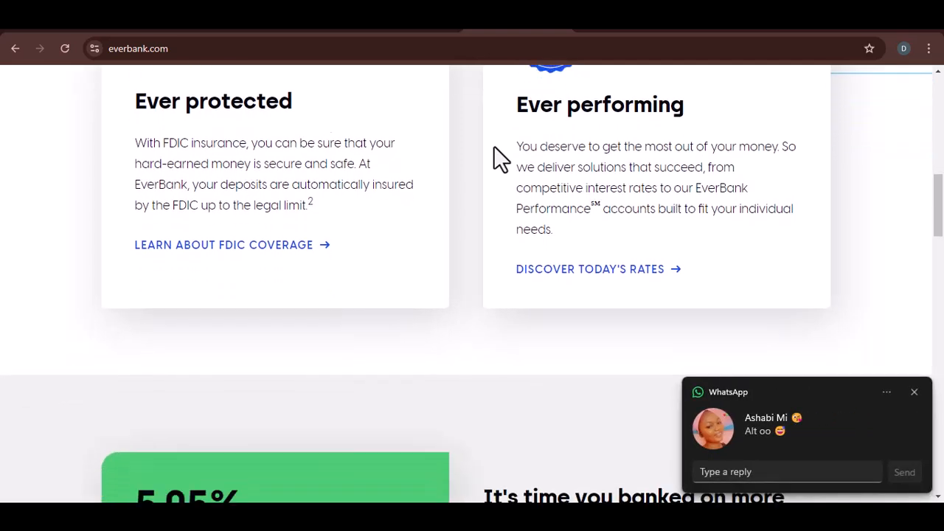
{"action": "scroll", "scroll_direction": "down", "scroll_amount": 3}
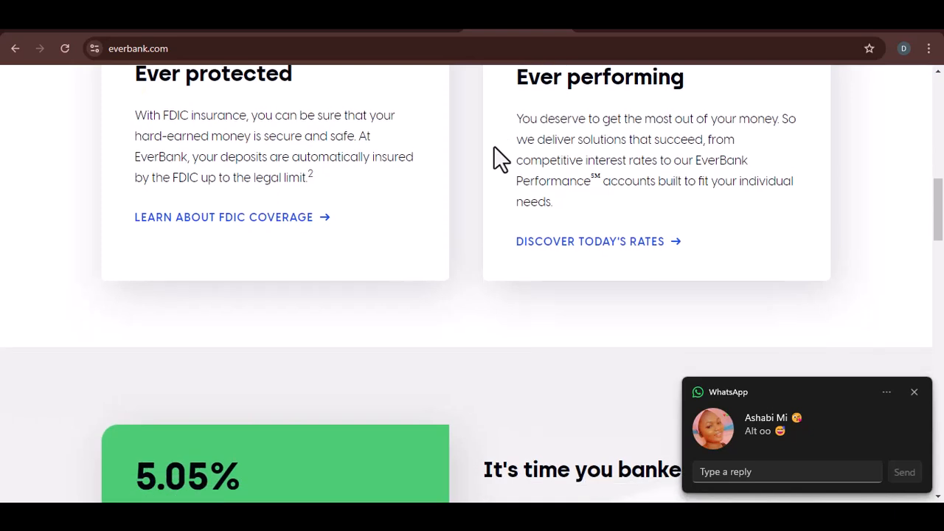
{"action": "scroll", "scroll_direction": "down", "scroll_amount": 3}
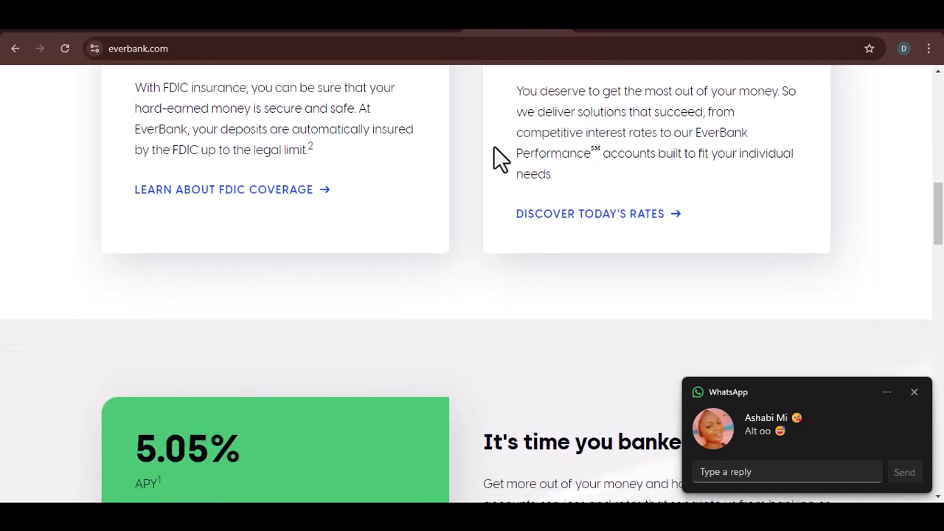
{"action": "scroll", "scroll_direction": "down", "scroll_amount": 3}
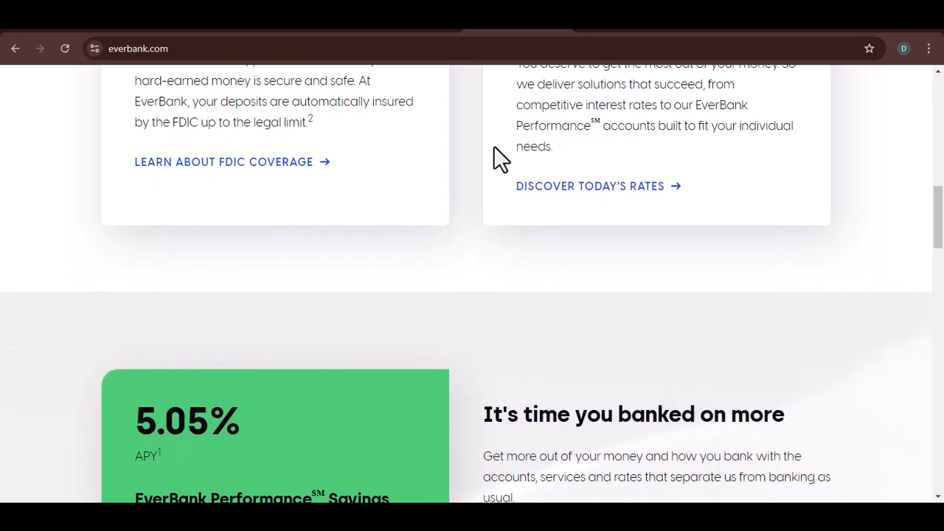
{"action": "scroll", "scroll_direction": "down", "scroll_amount": 3}
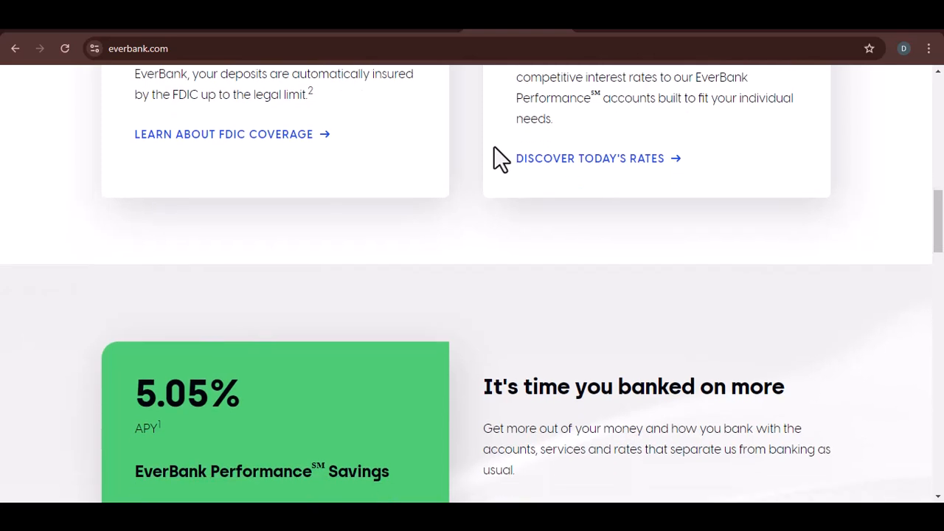
{"action": "scroll", "scroll_direction": "down", "scroll_amount": 3}
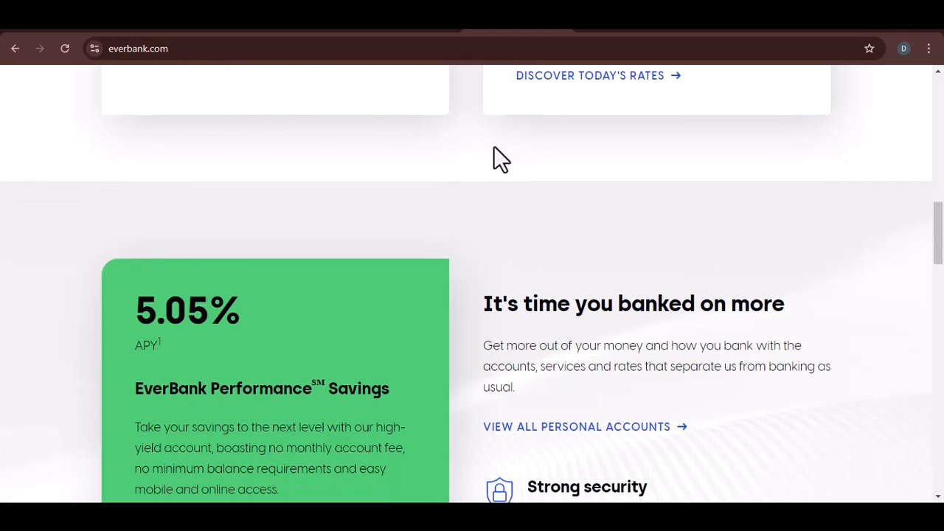
{"action": "scroll", "scroll_direction": "down", "scroll_amount": 3}
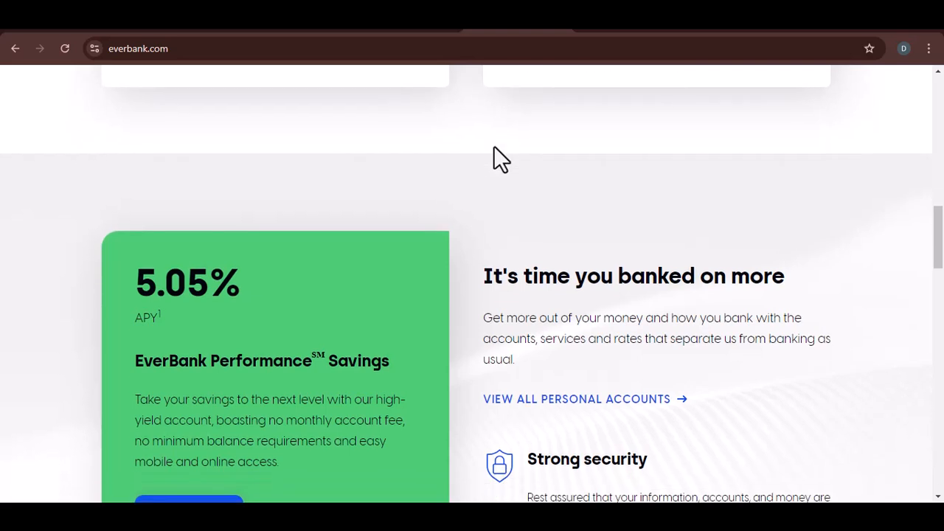
{"action": "scroll", "scroll_direction": "down", "scroll_amount": 3}
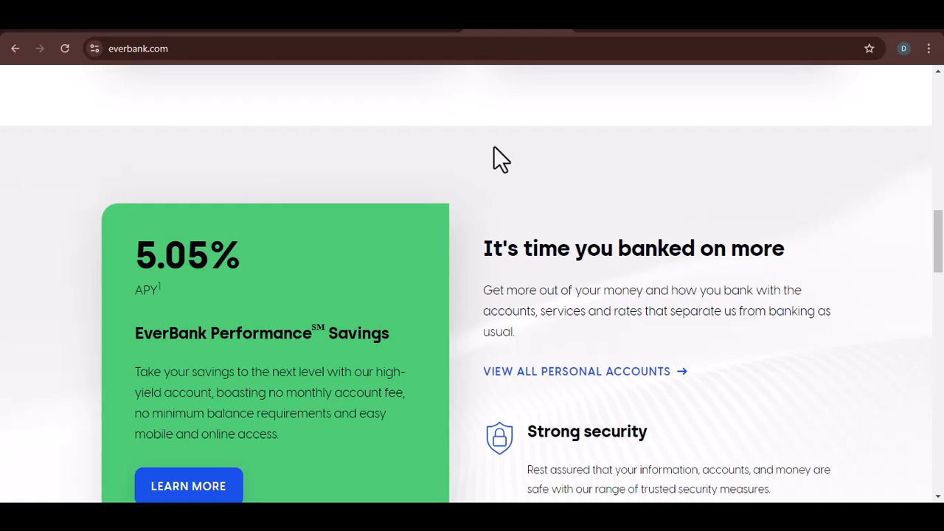
{"action": "scroll", "scroll_direction": "down", "scroll_amount": 3}
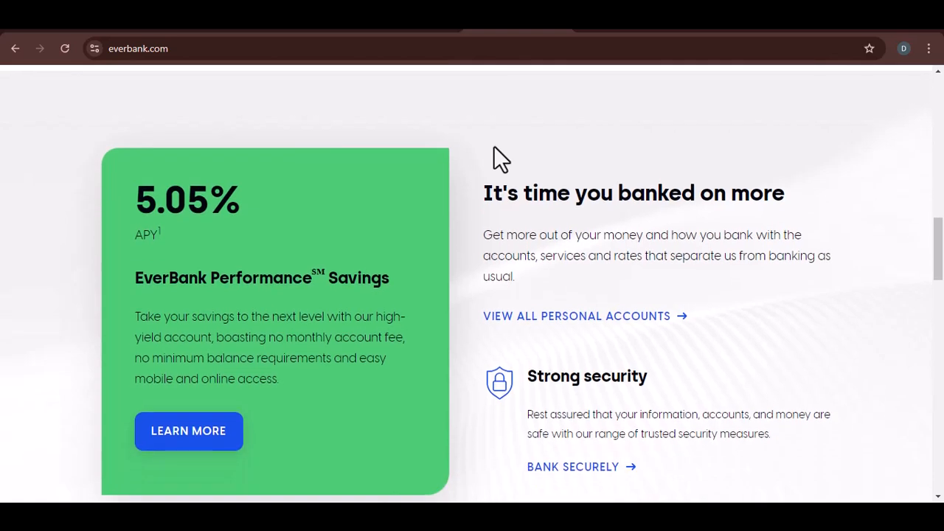
{"action": "scroll", "scroll_direction": "down", "scroll_amount": 3}
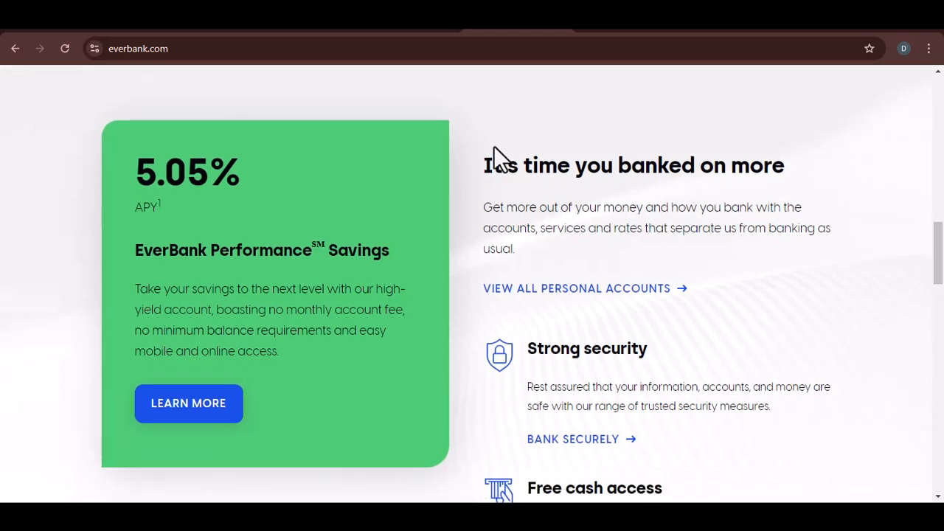
{"action": "scroll", "scroll_direction": "down", "scroll_amount": 3}
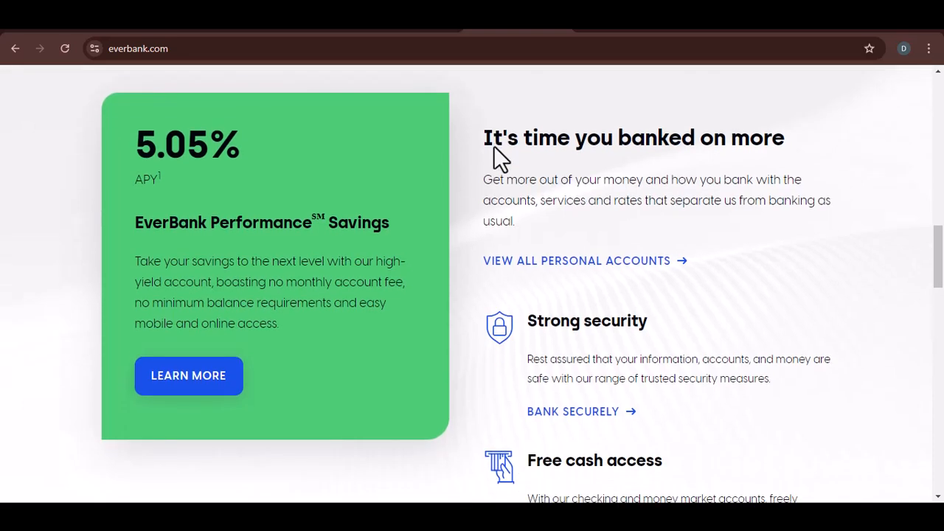
{"action": "scroll", "scroll_direction": "down", "scroll_amount": 3}
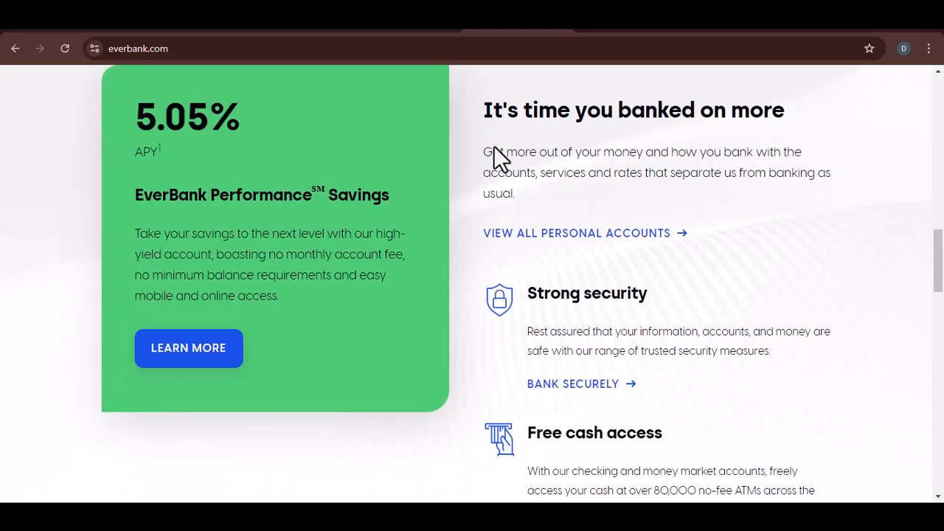
{"action": "scroll", "scroll_direction": "down", "scroll_amount": 3}
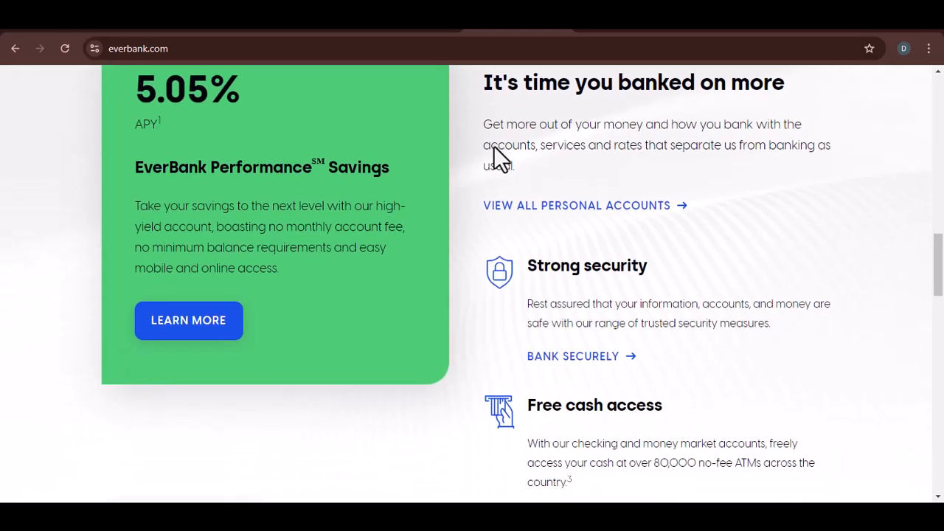
{"action": "scroll", "scroll_direction": "down", "scroll_amount": 3}
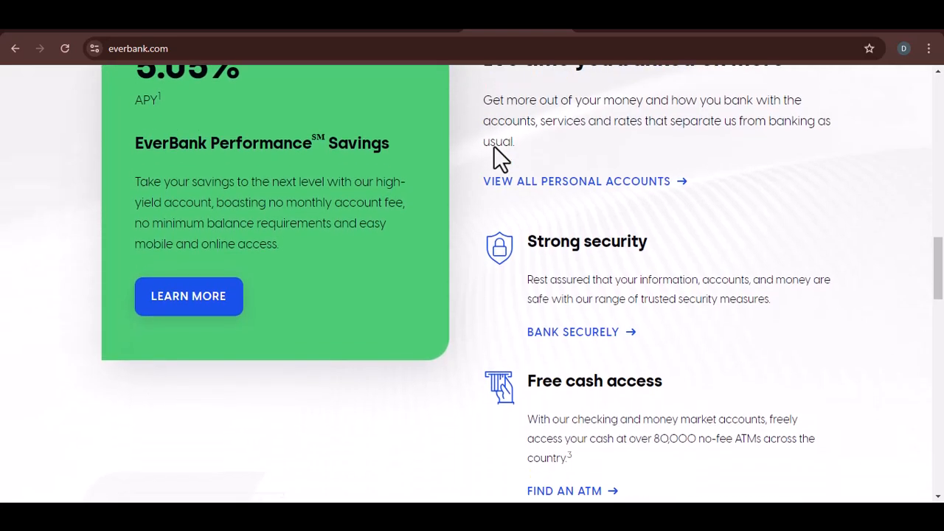
{"action": "scroll", "scroll_direction": "down", "scroll_amount": 3}
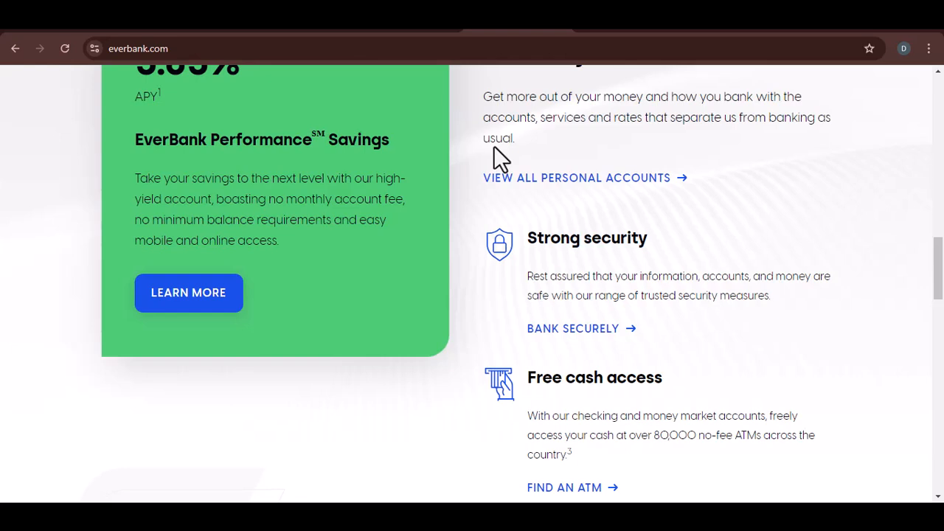
{"action": "scroll", "scroll_direction": "down", "scroll_amount": 3}
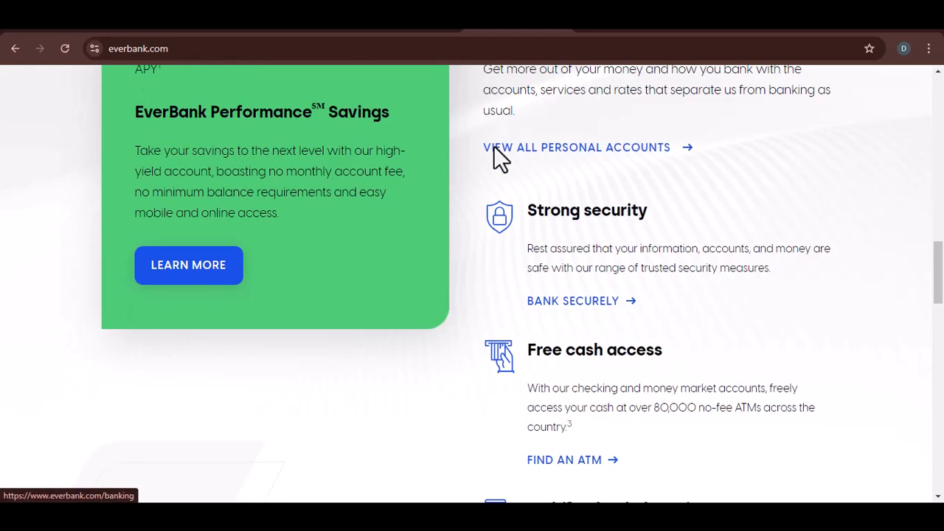
{"action": "scroll", "scroll_direction": "down", "scroll_amount": 3}
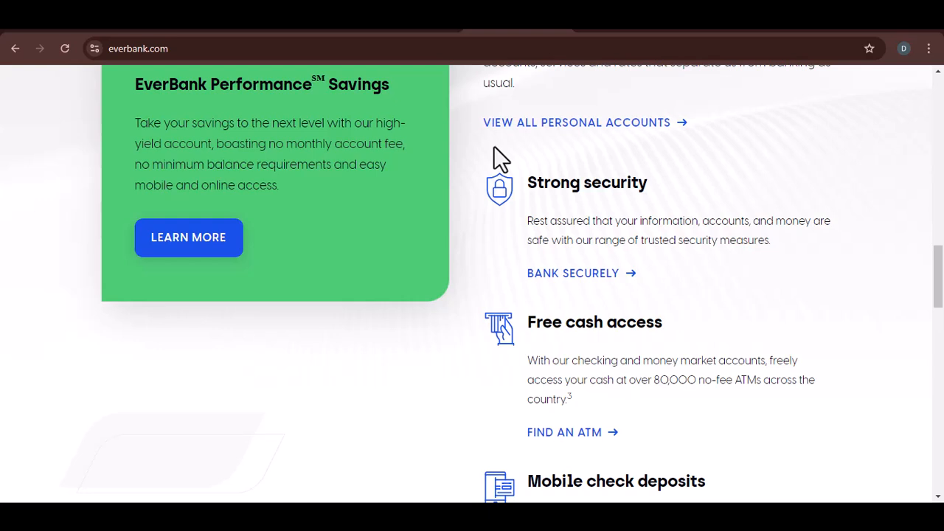
{"action": "scroll", "scroll_direction": "down", "scroll_amount": 3}
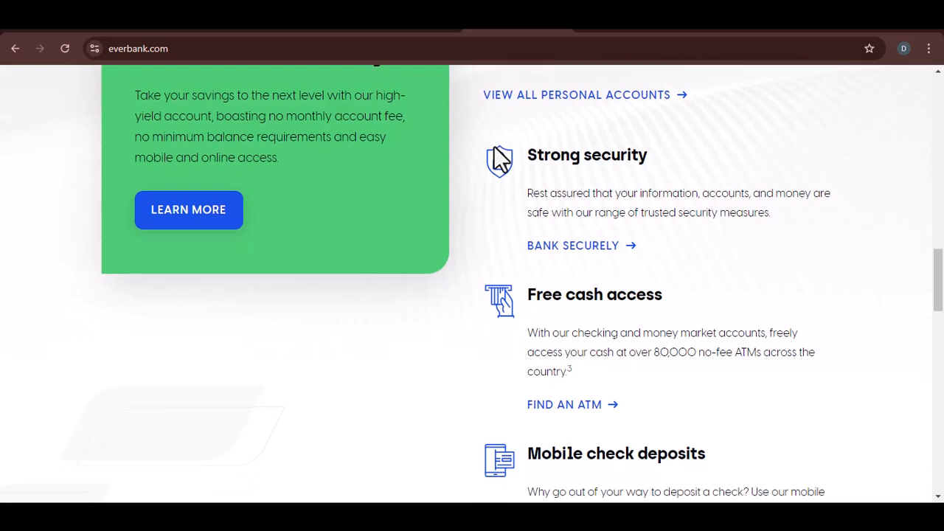
{"action": "scroll", "scroll_direction": "down", "scroll_amount": 3}
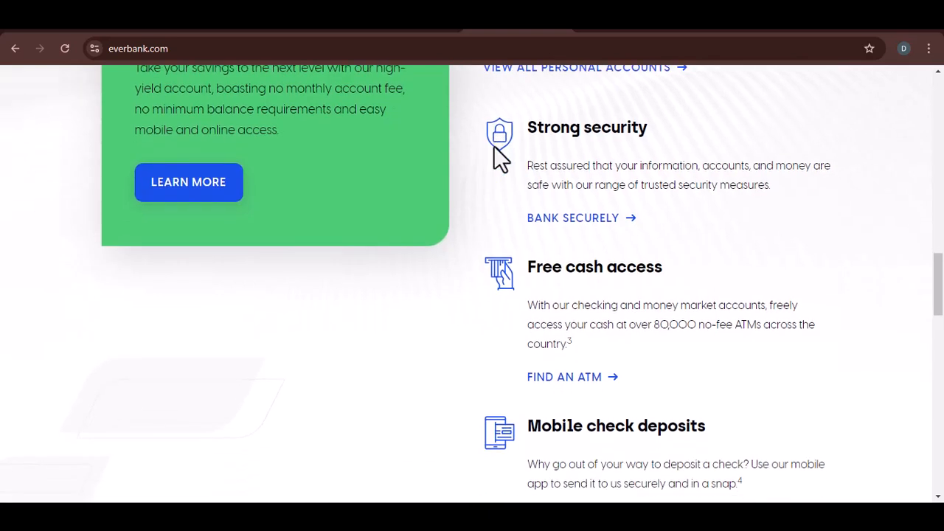
{"action": "scroll", "scroll_direction": "down", "scroll_amount": 3}
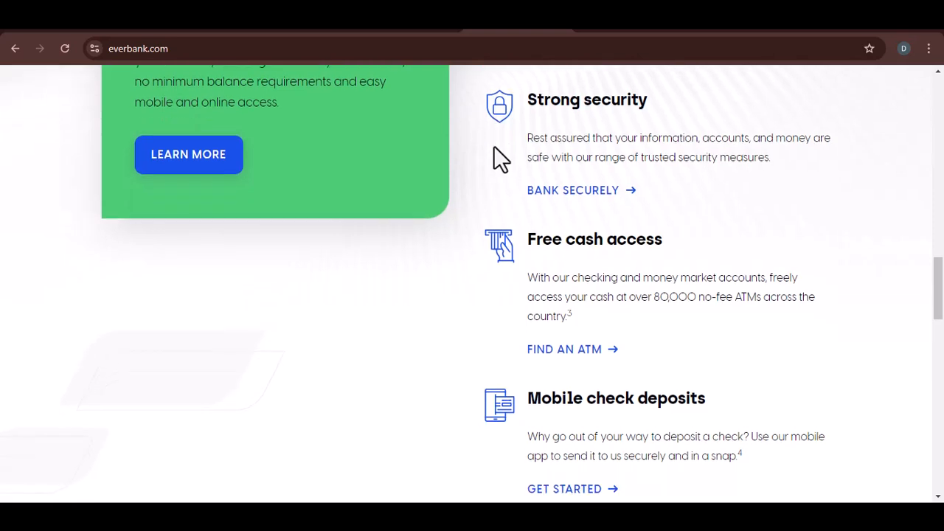
{"action": "scroll", "scroll_direction": "down", "scroll_amount": 3}
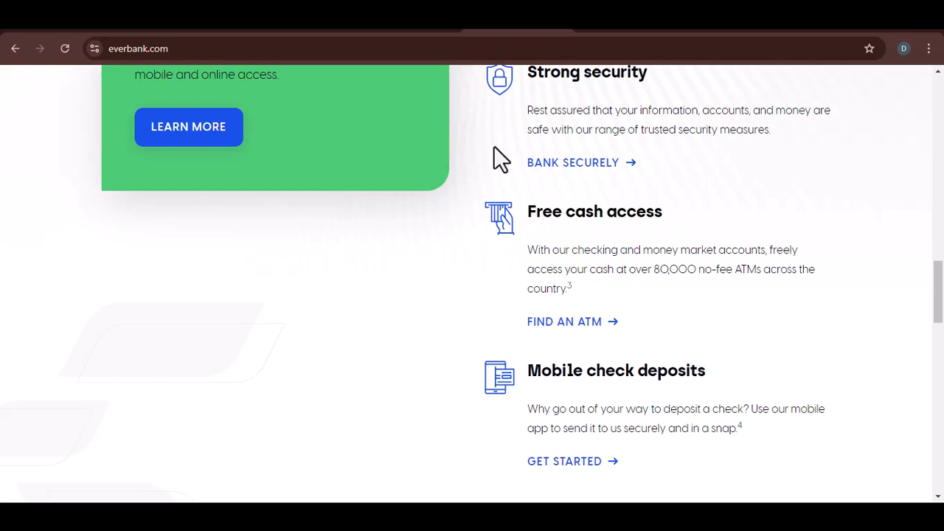
{"action": "scroll", "scroll_direction": "down", "scroll_amount": 3}
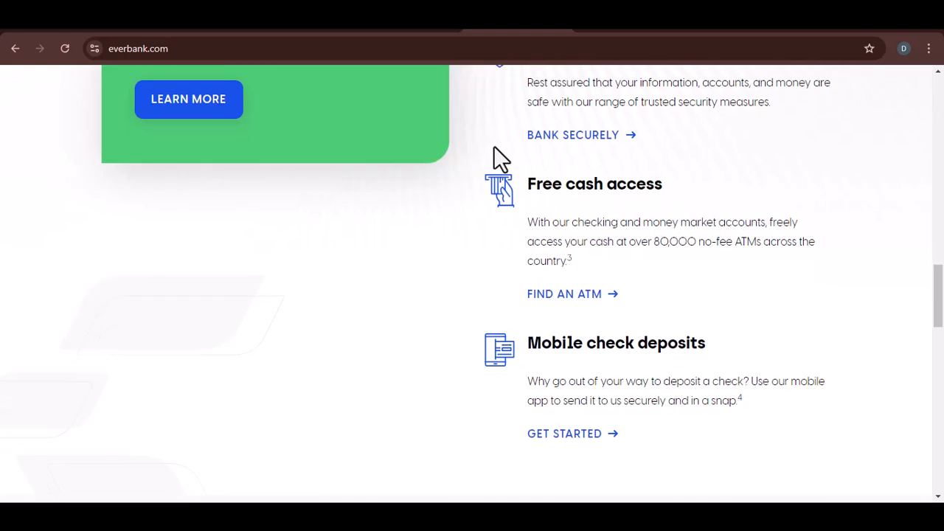
{"action": "scroll", "scroll_direction": "down", "scroll_amount": 3}
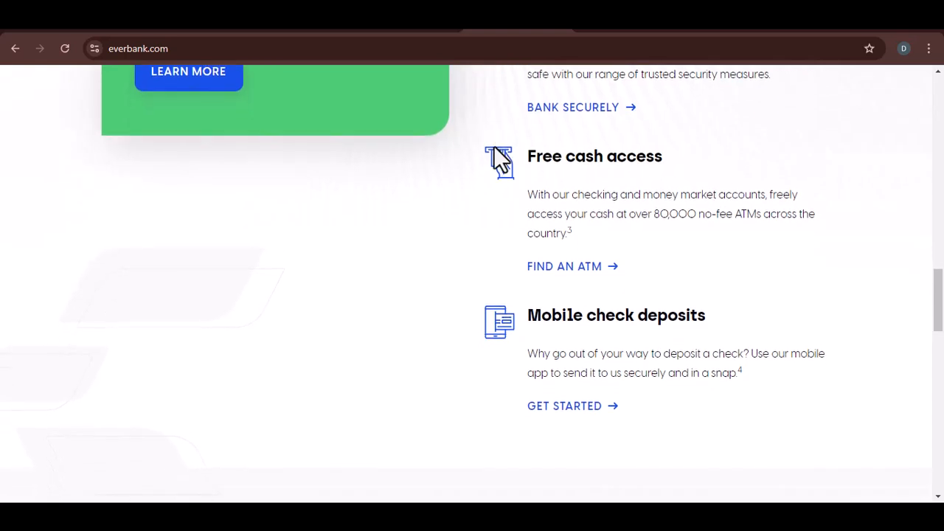
{"action": "scroll", "scroll_direction": "down", "scroll_amount": 3}
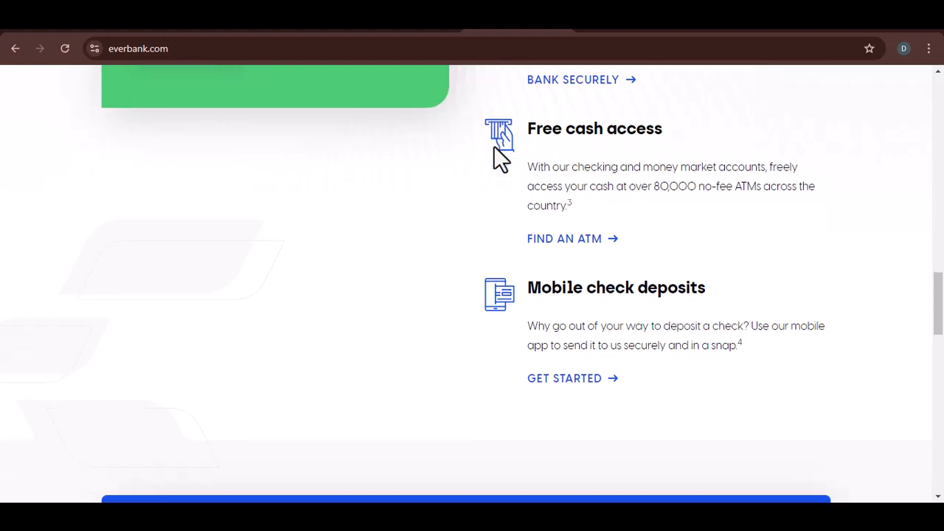
{"action": "scroll", "scroll_direction": "down", "scroll_amount": 3}
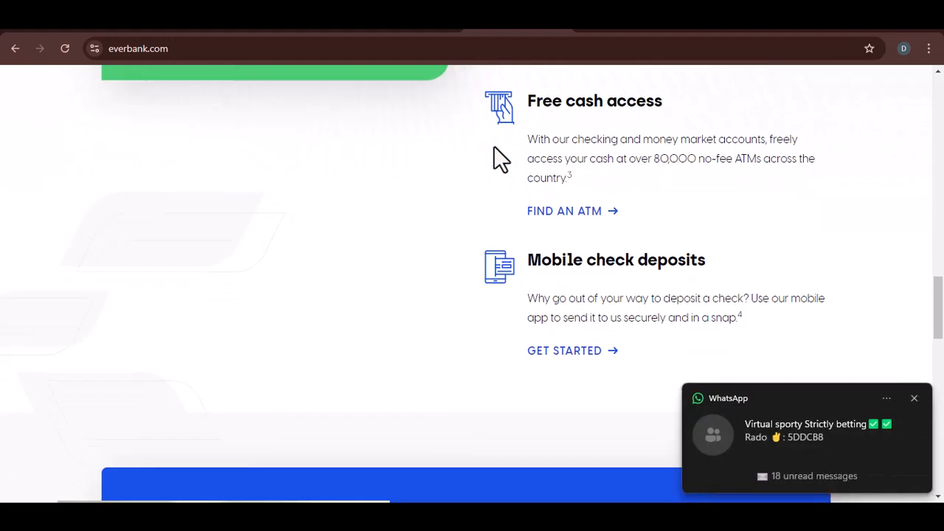
{"action": "scroll", "scroll_direction": "down", "scroll_amount": 3}
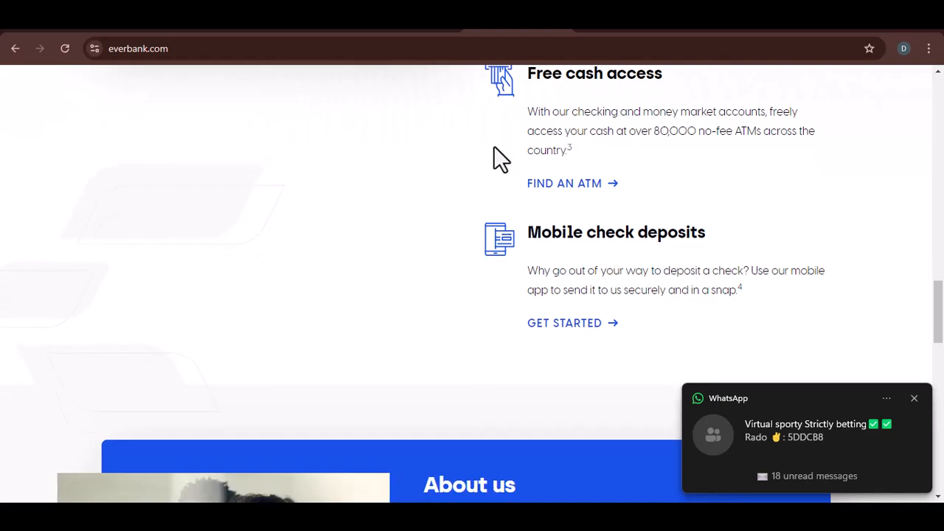
{"action": "scroll", "scroll_direction": "down", "scroll_amount": 3}
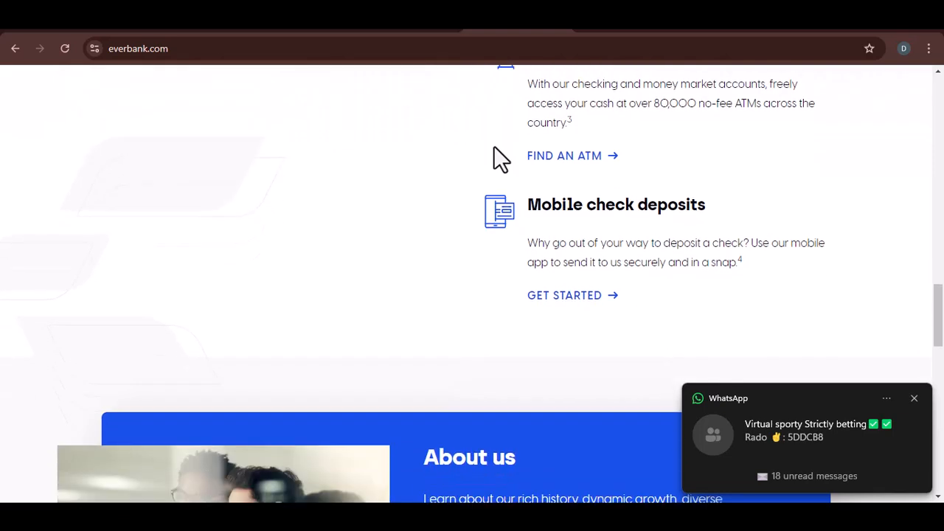
{"action": "scroll", "scroll_direction": "down", "scroll_amount": 3}
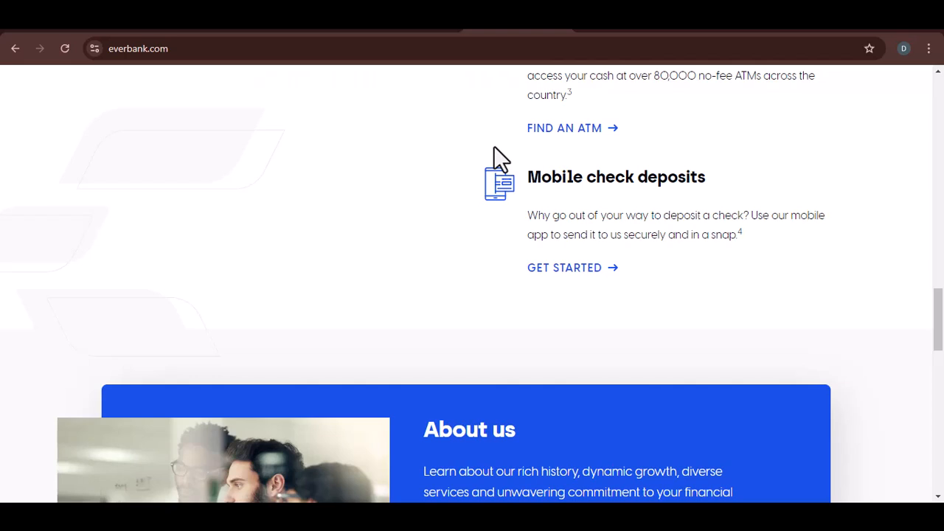
{"action": "scroll", "scroll_direction": "down", "scroll_amount": 3}
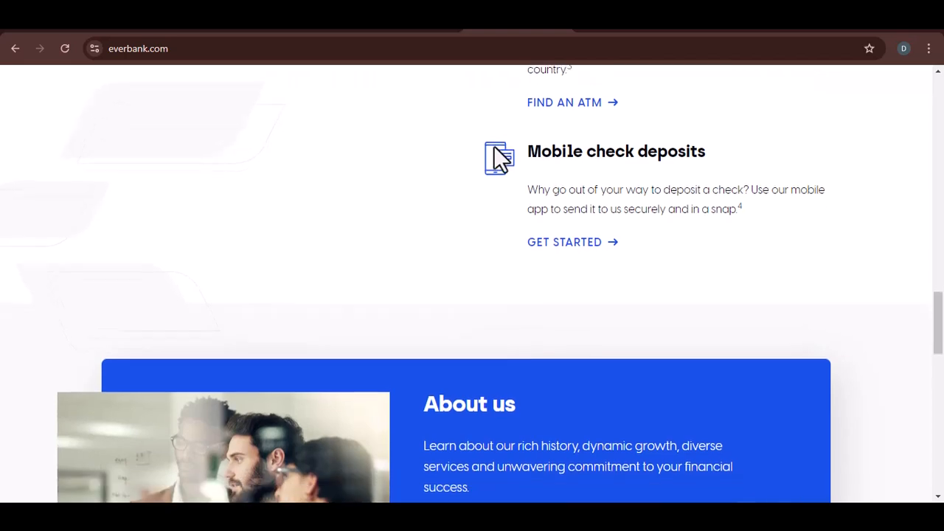
{"action": "scroll", "scroll_direction": "down", "scroll_amount": 3}
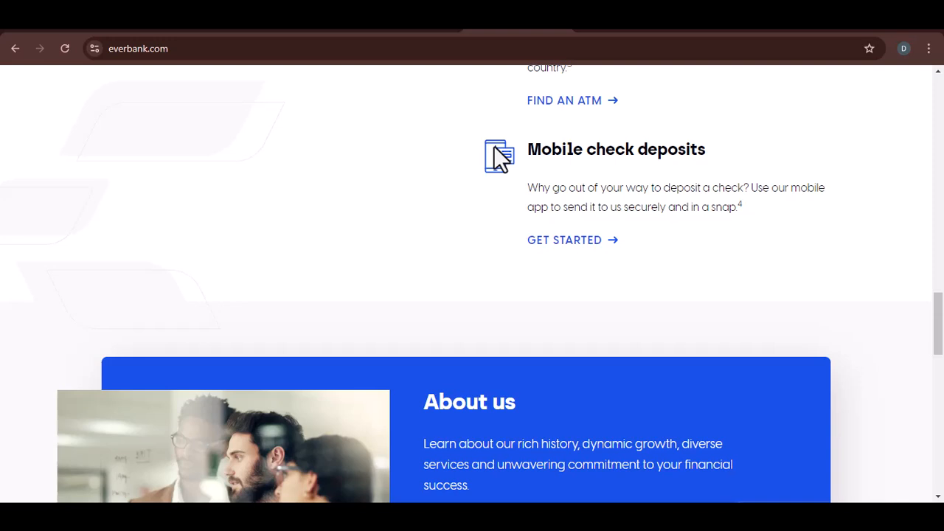
{"action": "scroll", "scroll_direction": "down", "scroll_amount": 3}
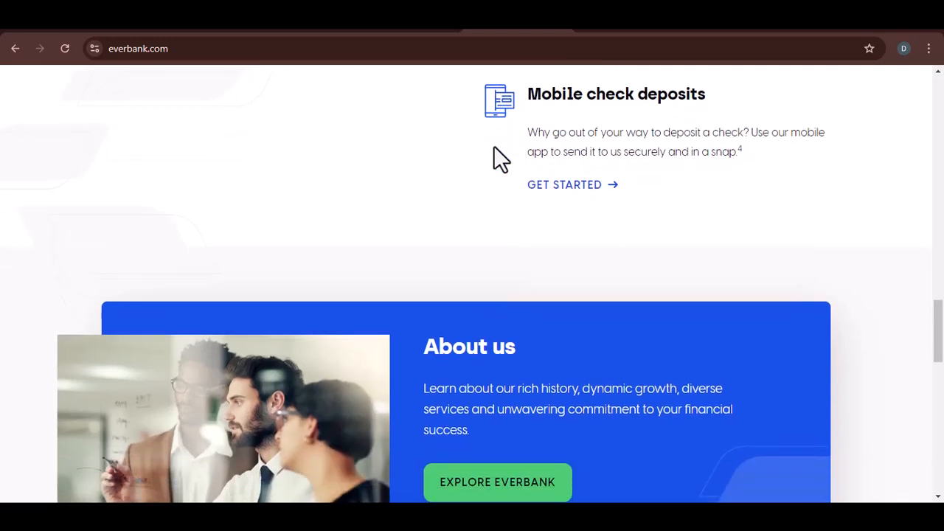
{"action": "scroll", "scroll_direction": "down", "scroll_amount": 3}
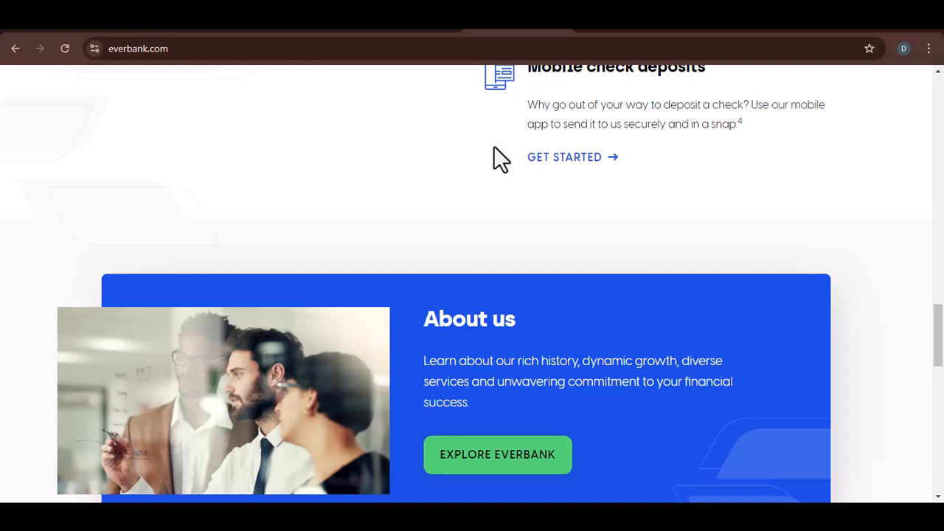
{"action": "scroll", "scroll_direction": "down", "scroll_amount": 3}
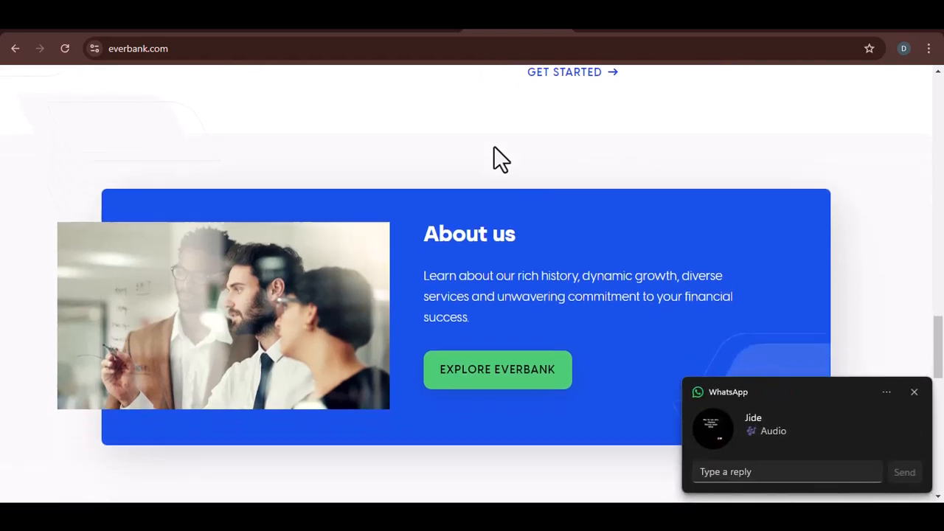
{"action": "scroll", "scroll_direction": "down", "scroll_amount": 3}
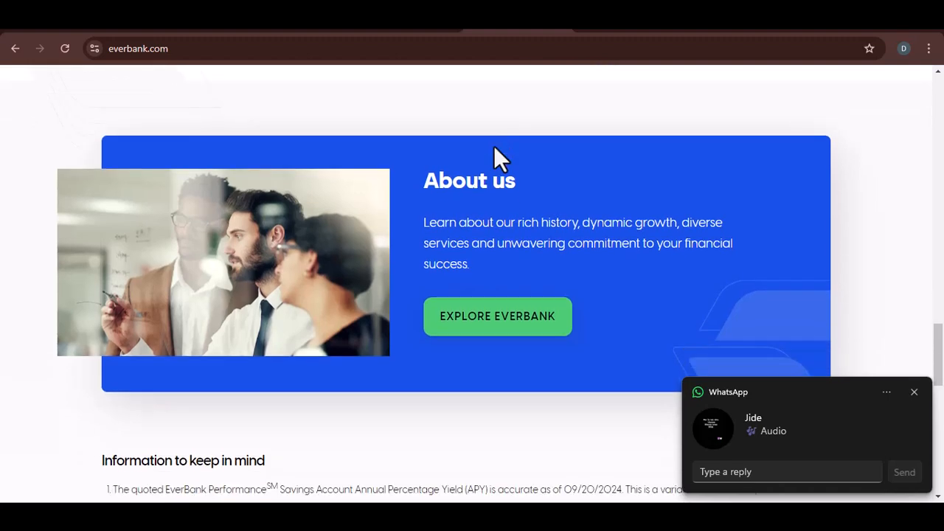
{"action": "scroll", "scroll_direction": "down", "scroll_amount": 3}
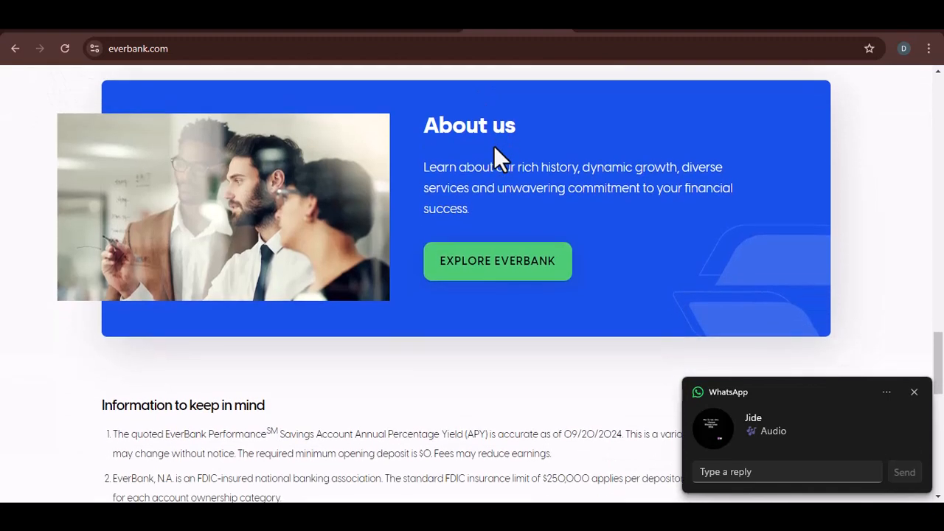
{"action": "scroll", "scroll_direction": "down", "scroll_amount": 3}
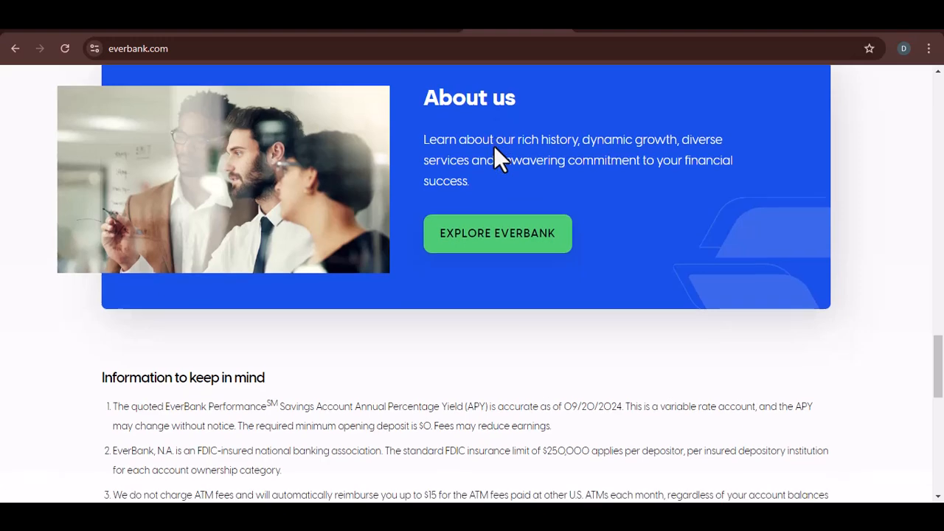
{"action": "scroll", "scroll_direction": "down", "scroll_amount": 3}
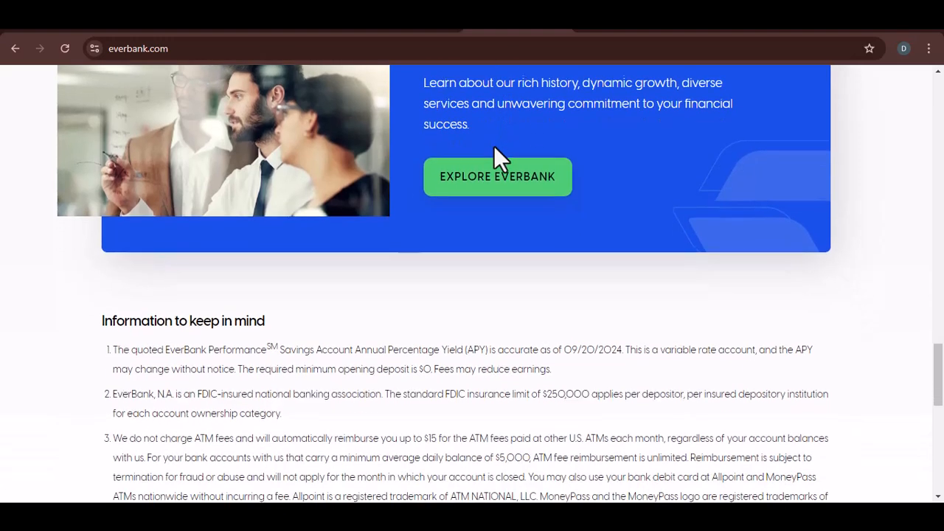
{"action": "scroll", "scroll_direction": "down", "scroll_amount": 3}
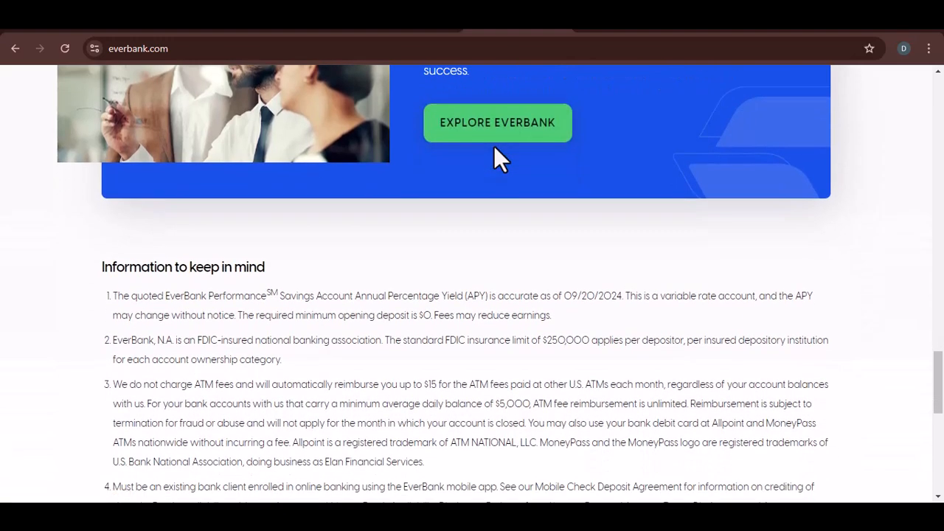
{"action": "scroll", "scroll_direction": "down", "scroll_amount": 3}
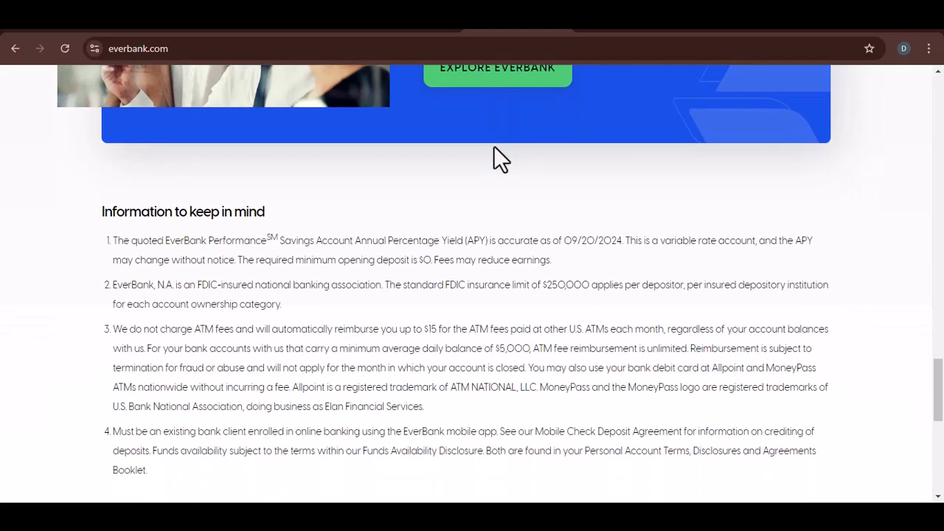
{"action": "scroll", "scroll_direction": "down", "scroll_amount": 3}
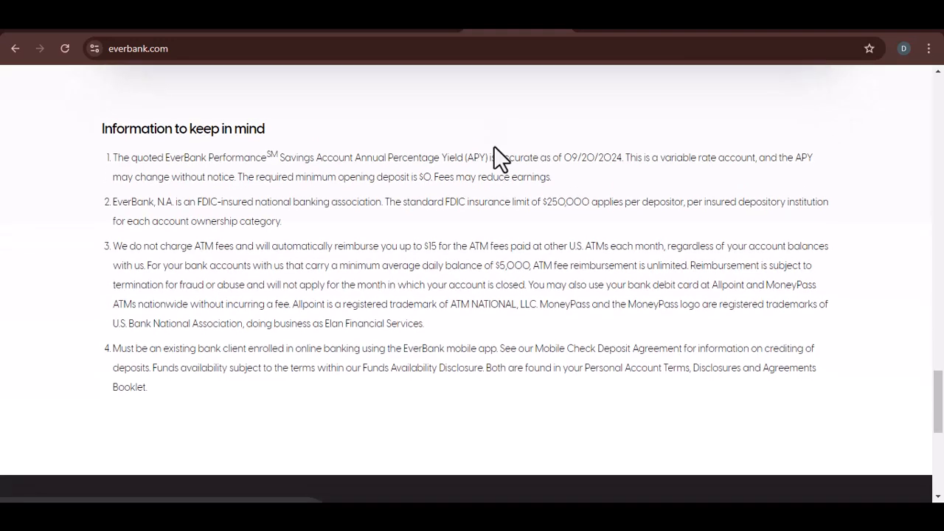
{"action": "scroll", "scroll_direction": "down", "scroll_amount": 3}
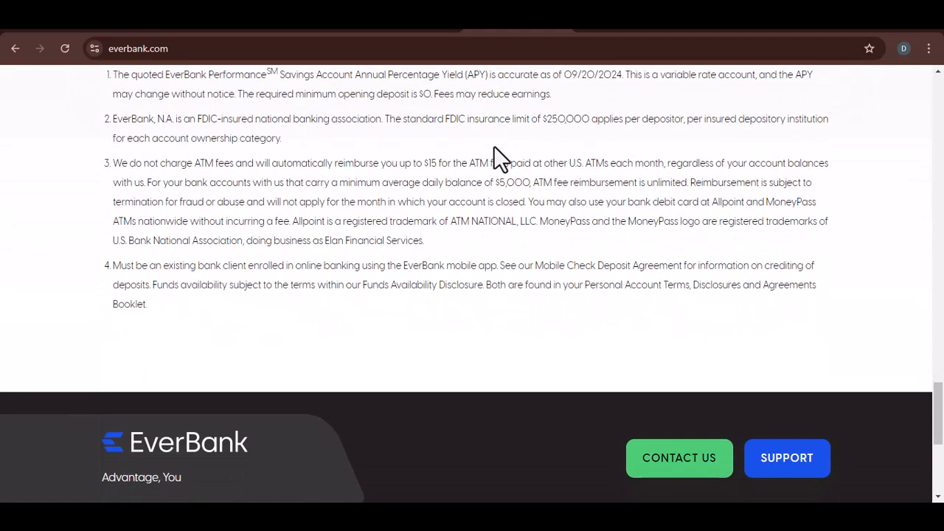
{"action": "scroll", "scroll_direction": "down", "scroll_amount": 3}
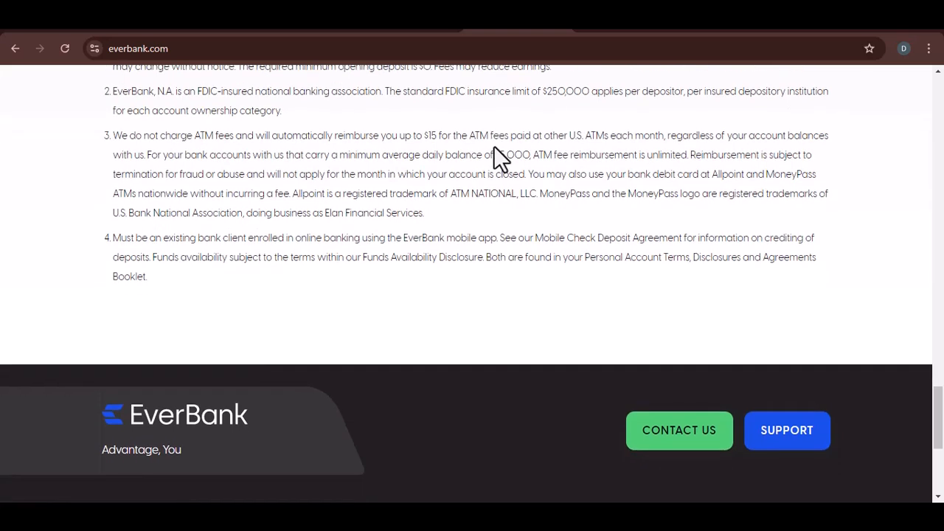
{"action": "scroll", "scroll_direction": "down", "scroll_amount": 3}
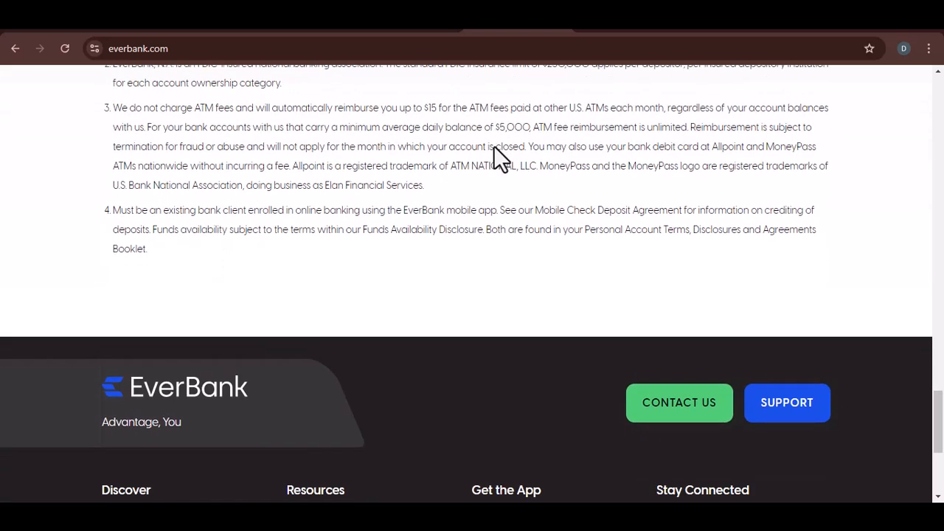
{"action": "scroll", "scroll_direction": "down", "scroll_amount": 3}
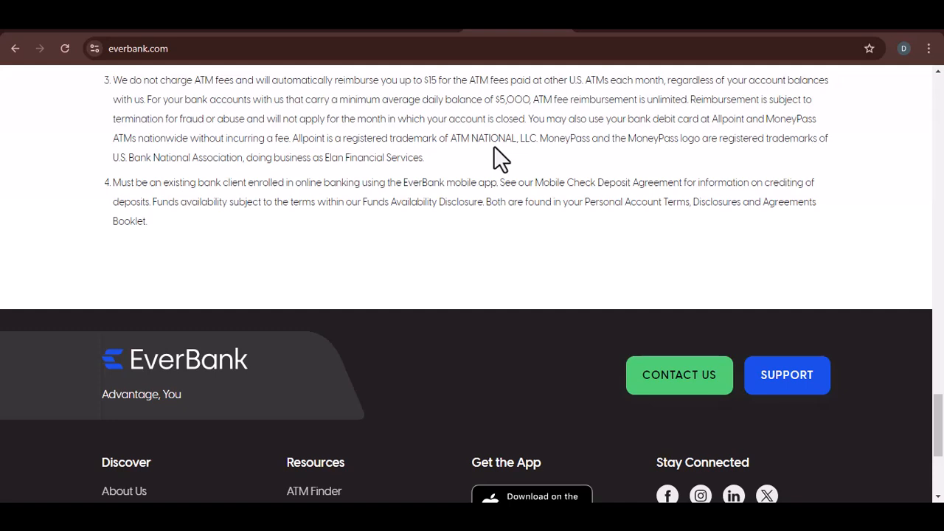
{"action": "scroll", "scroll_direction": "down", "scroll_amount": 3}
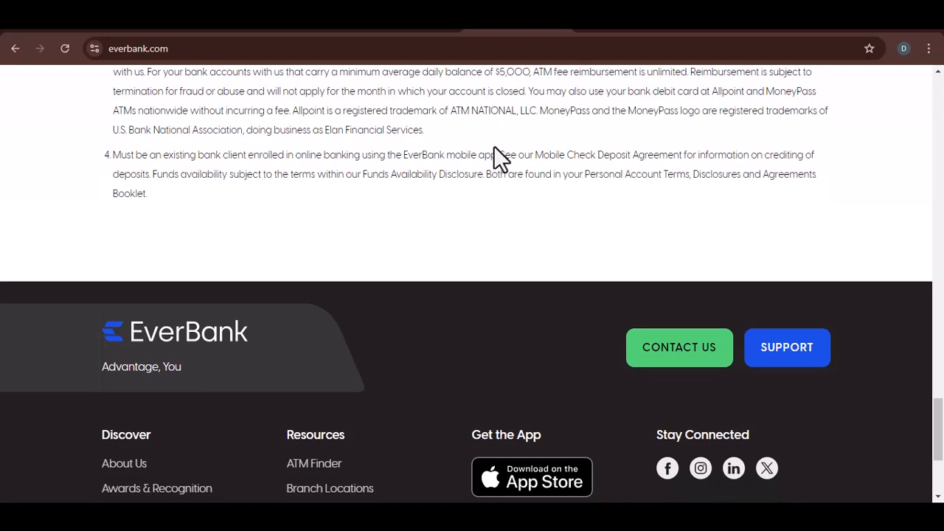
{"action": "scroll", "scroll_direction": "down", "scroll_amount": 3}
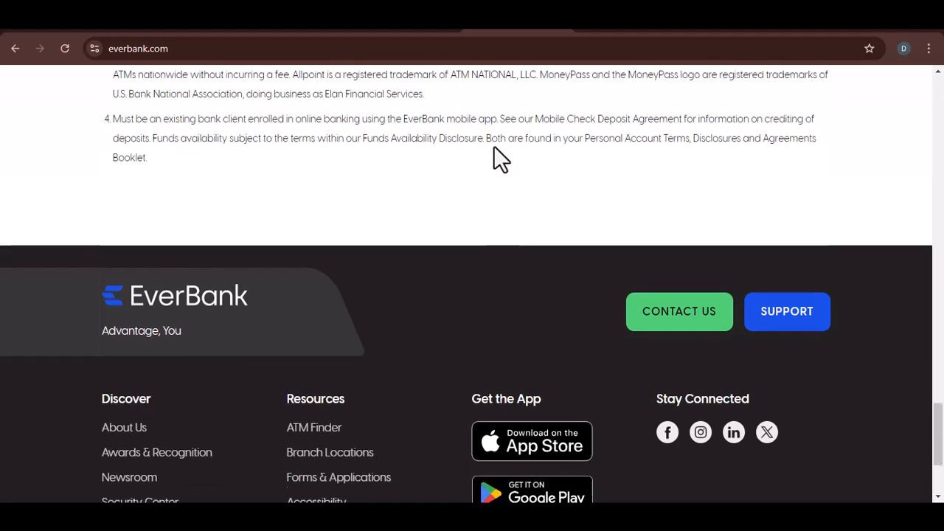
{"action": "scroll", "scroll_direction": "down", "scroll_amount": 3}
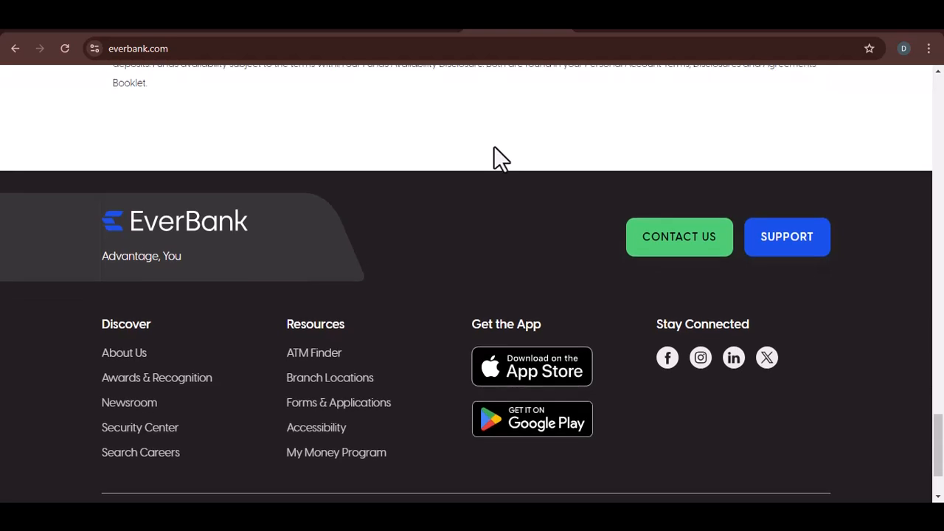
{"action": "scroll", "scroll_direction": "down", "scroll_amount": 3}
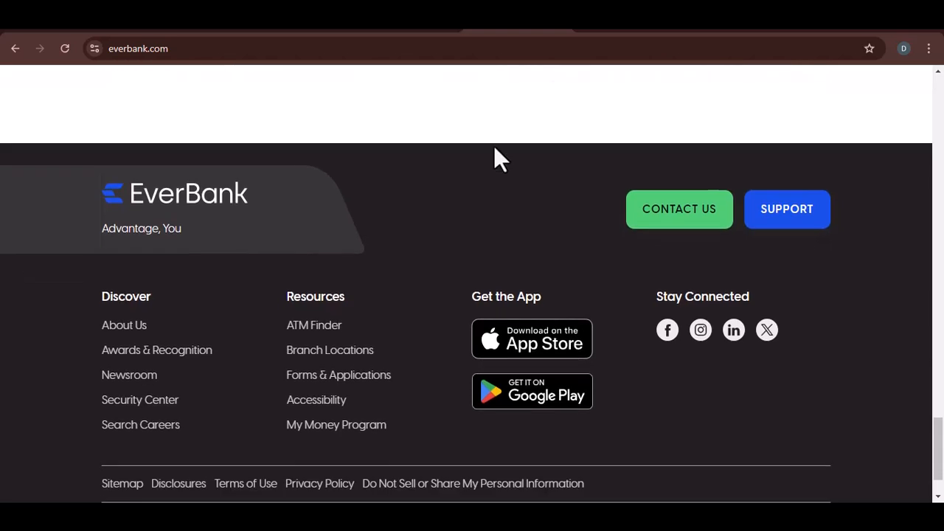
{"action": "scroll", "scroll_direction": "down", "scroll_amount": 3}
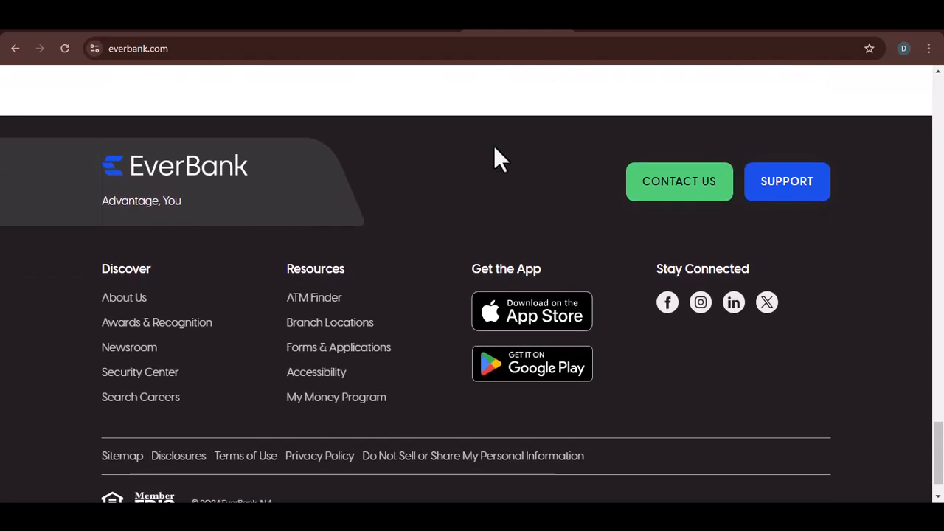
{"action": "scroll", "scroll_direction": "down", "scroll_amount": 3}
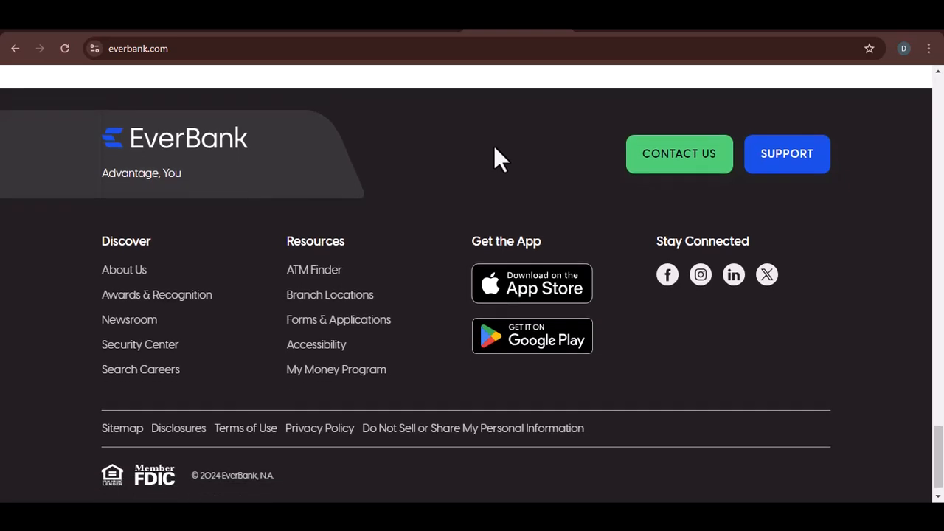
{"action": "scroll", "scroll_direction": "up", "scroll_amount": 3}
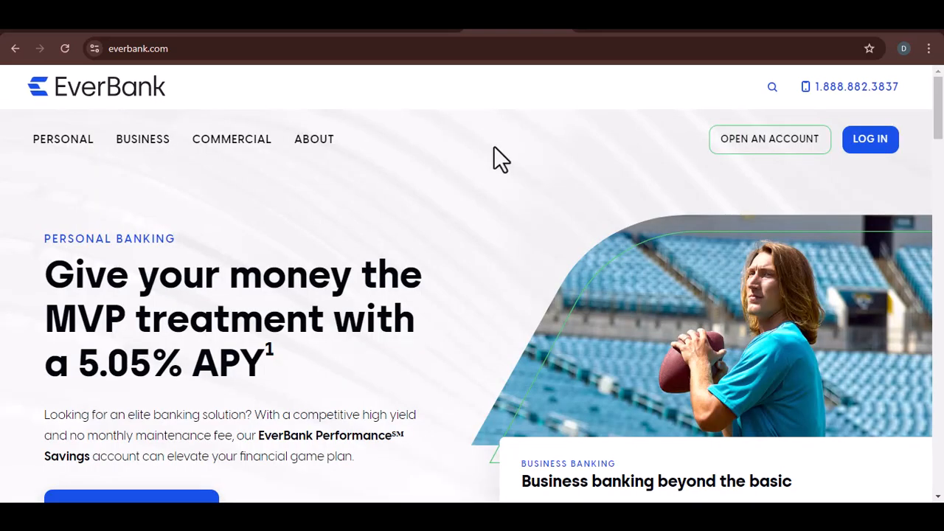
{"action": "scroll", "scroll_direction": "down", "scroll_amount": 3}
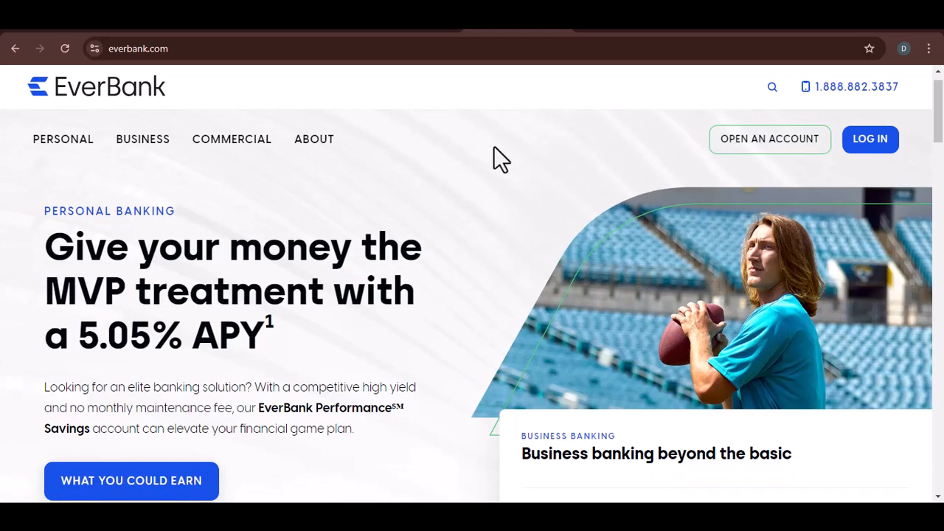
{"action": "scroll", "scroll_direction": "down", "scroll_amount": 3}
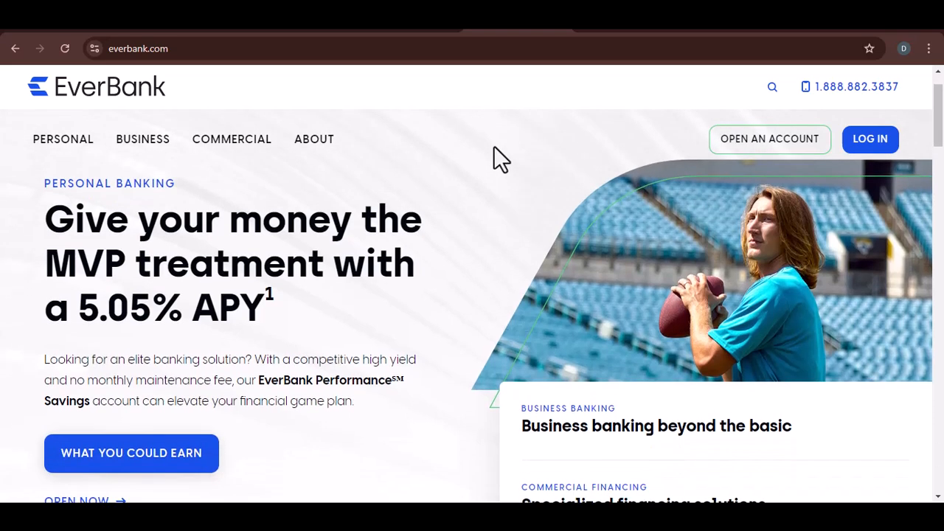
{"action": "scroll", "scroll_direction": "down", "scroll_amount": 3}
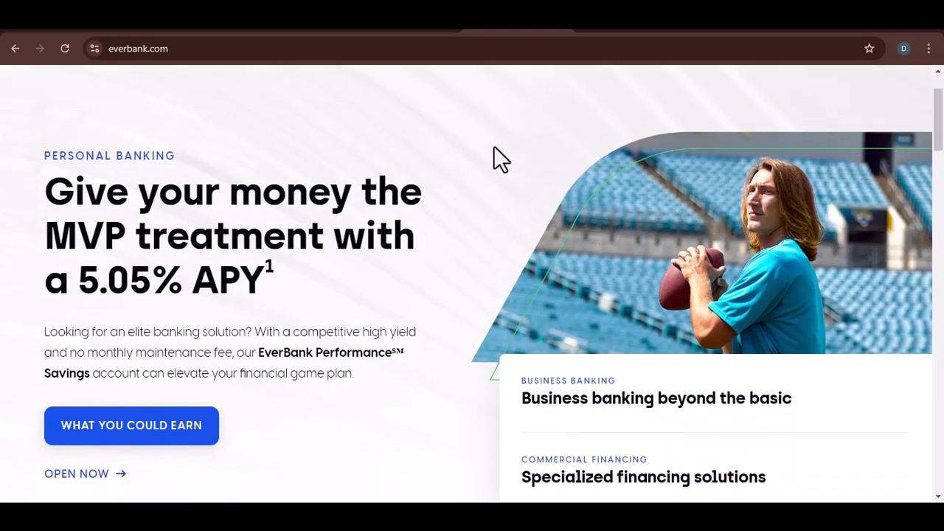
{"action": "scroll", "scroll_direction": "down", "scroll_amount": 3}
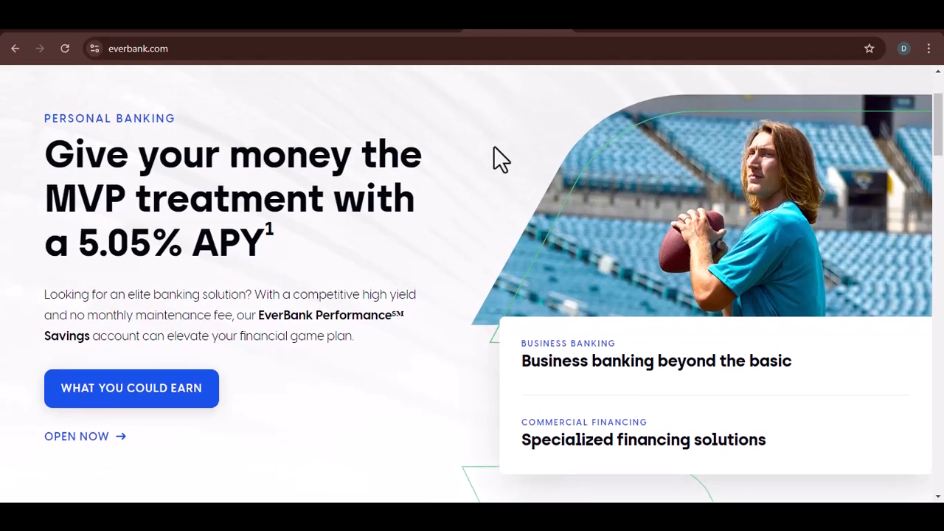
{"action": "scroll", "scroll_direction": "down", "scroll_amount": 3}
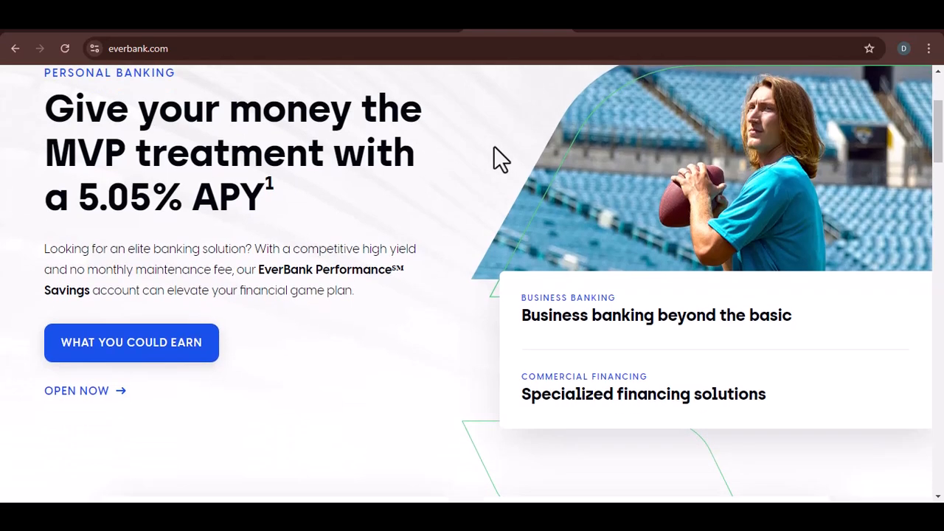